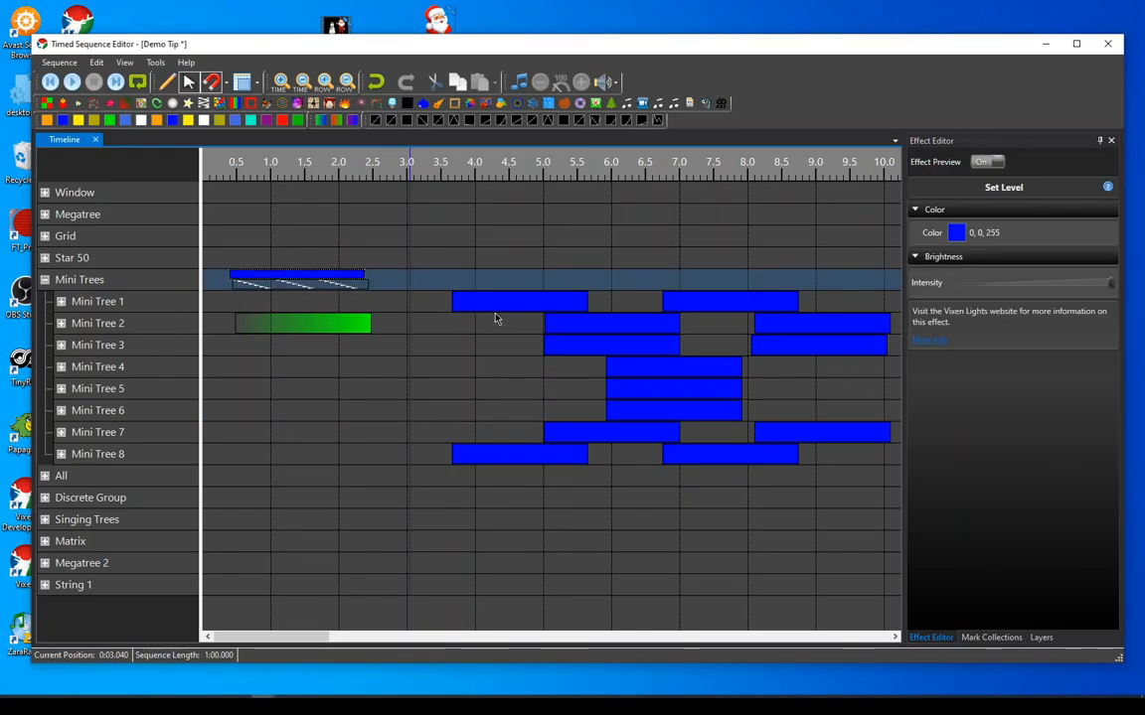
{"action": "mouse_move", "coordinate": [729, 311]}
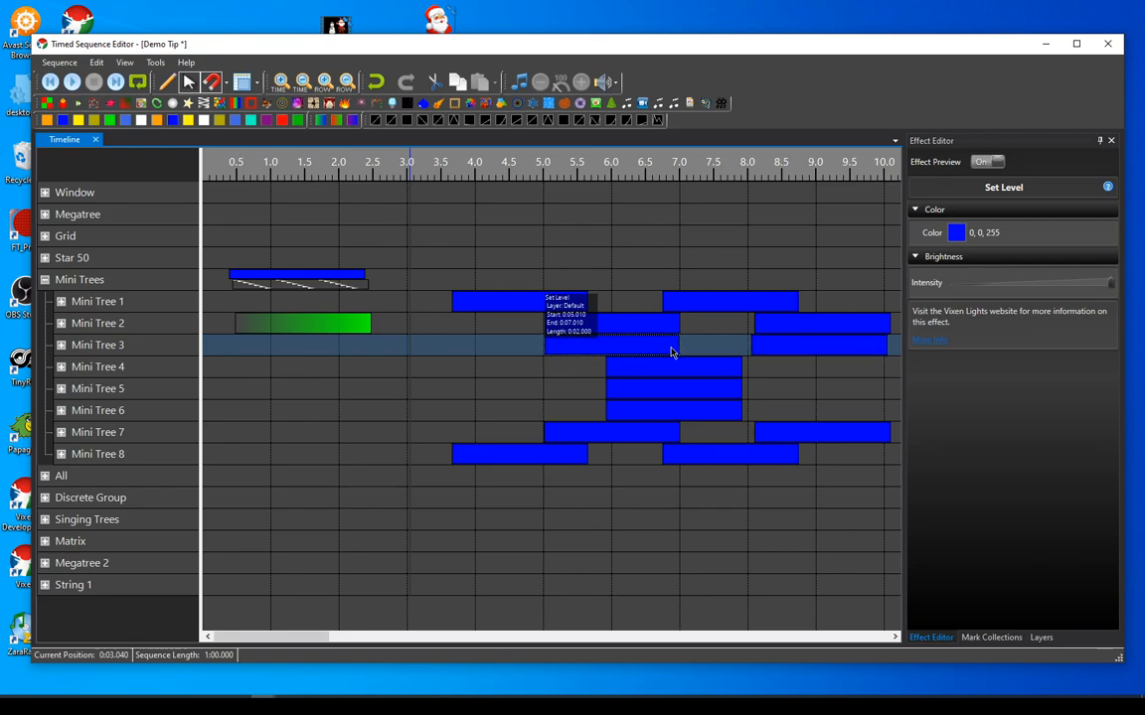
Select the blue effect on Mini Tree 3, then the first on Mini Tree 1, and clear the selection.
{"action": "left_click", "coordinate": [302, 322]}
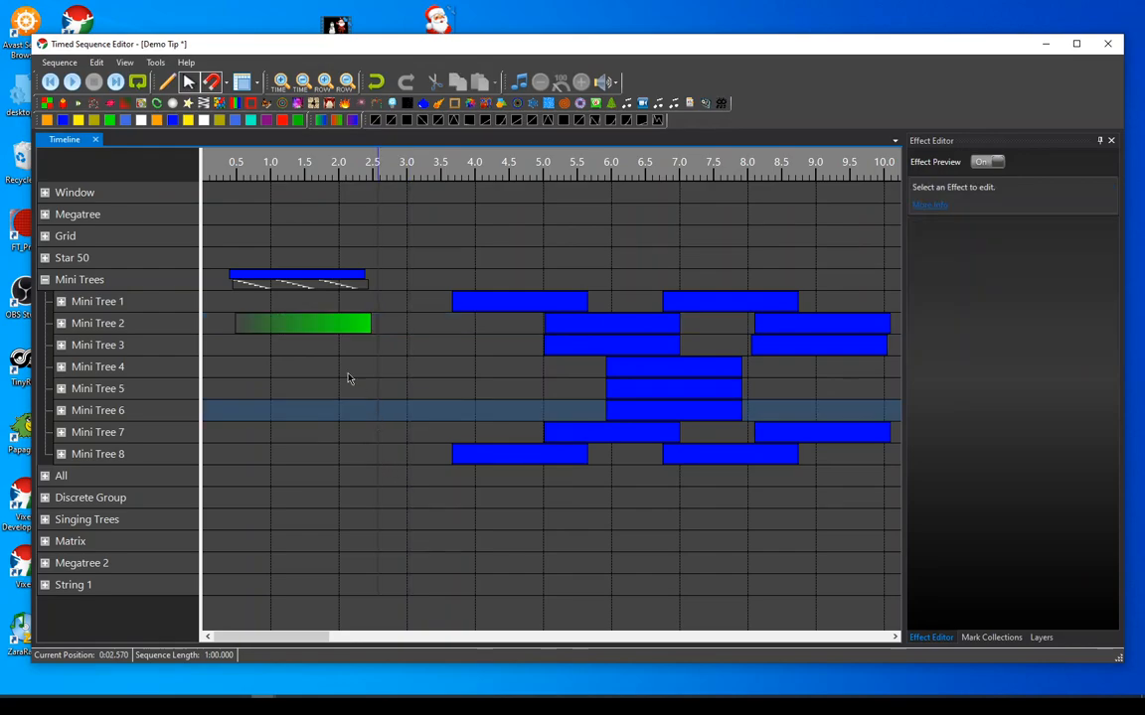
{"action": "mouse_move", "coordinate": [537, 302]}
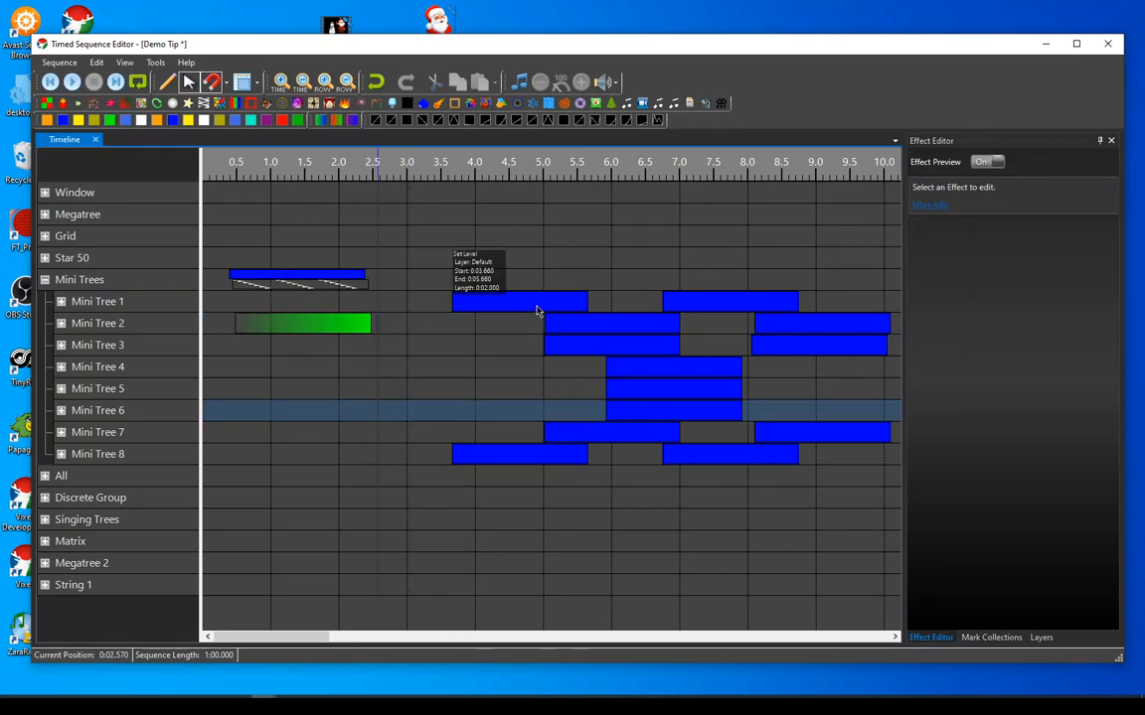
{"action": "left_click", "coordinate": [517, 300]}
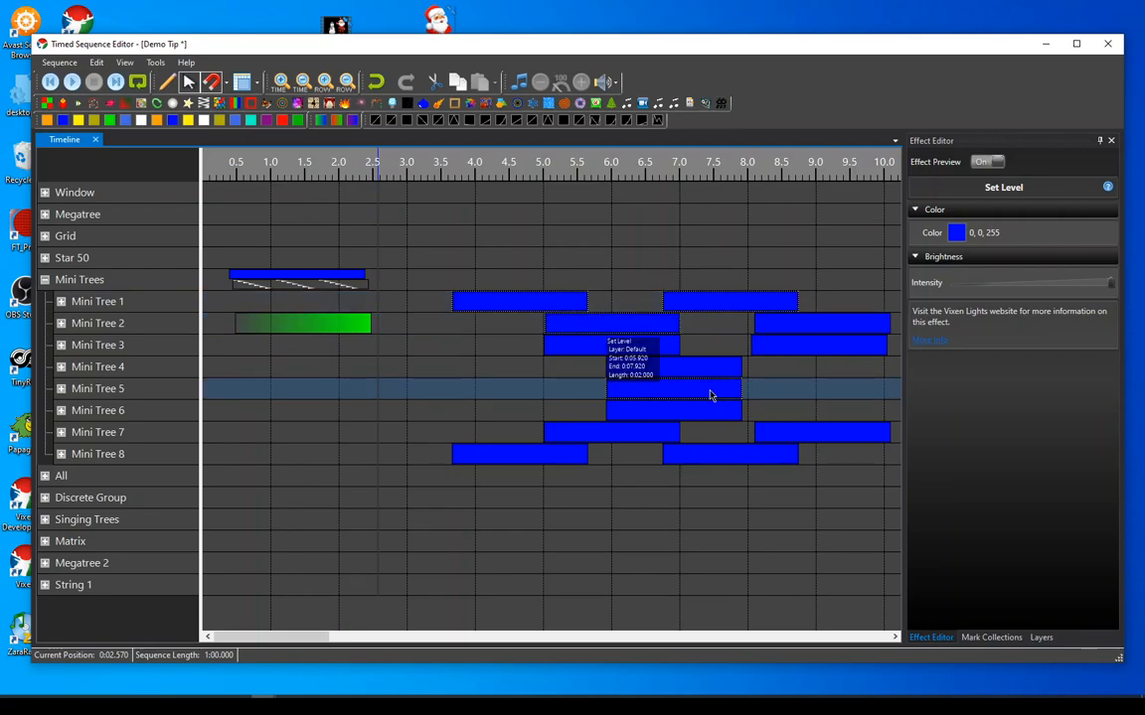
{"action": "left_click_drag", "start_coordinate": [675, 387], "coordinate": [708, 390]}
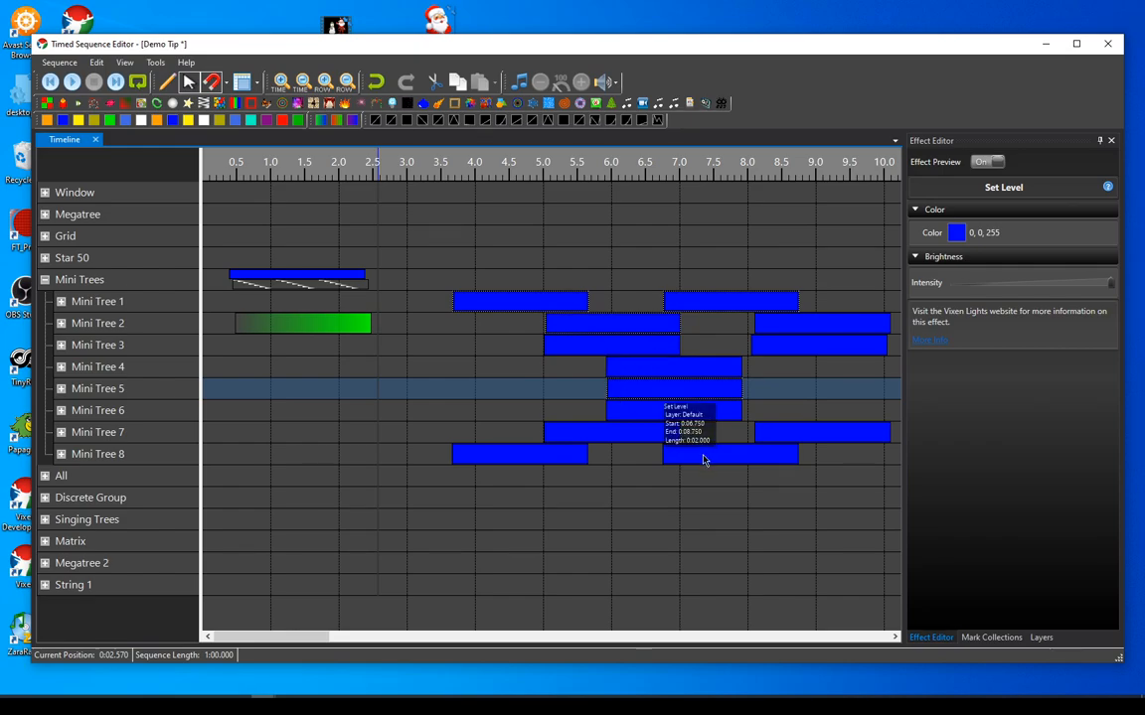
{"action": "left_click", "coordinate": [501, 381]}
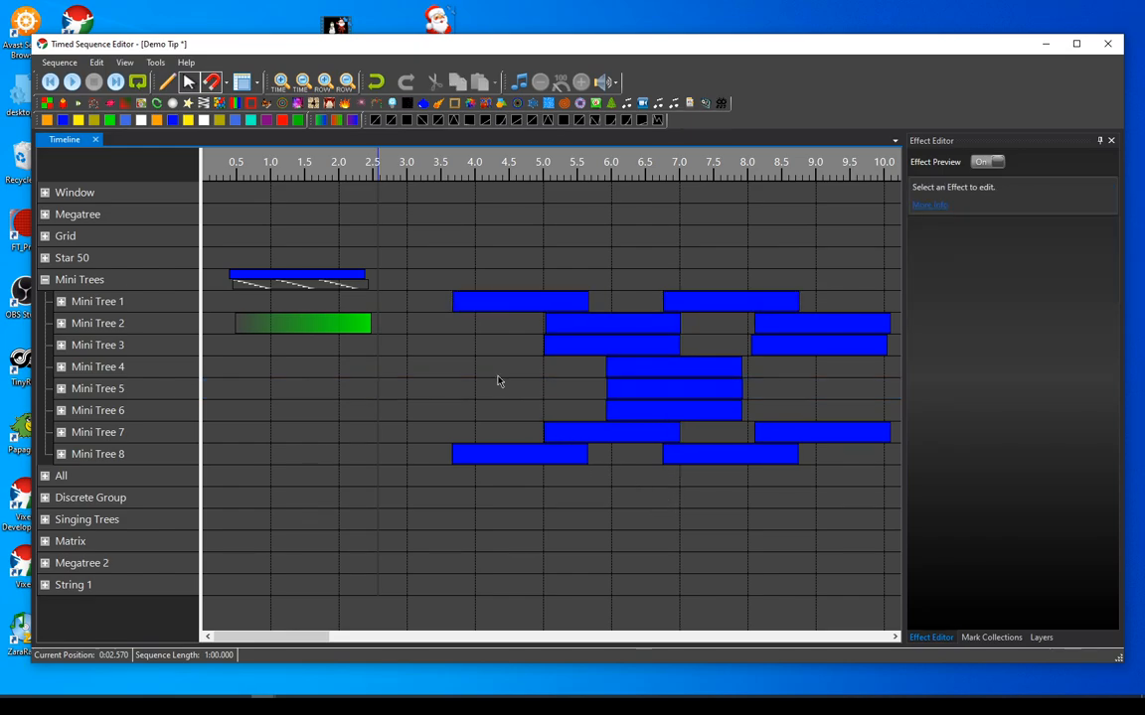
{"action": "mouse_move", "coordinate": [334, 358]}
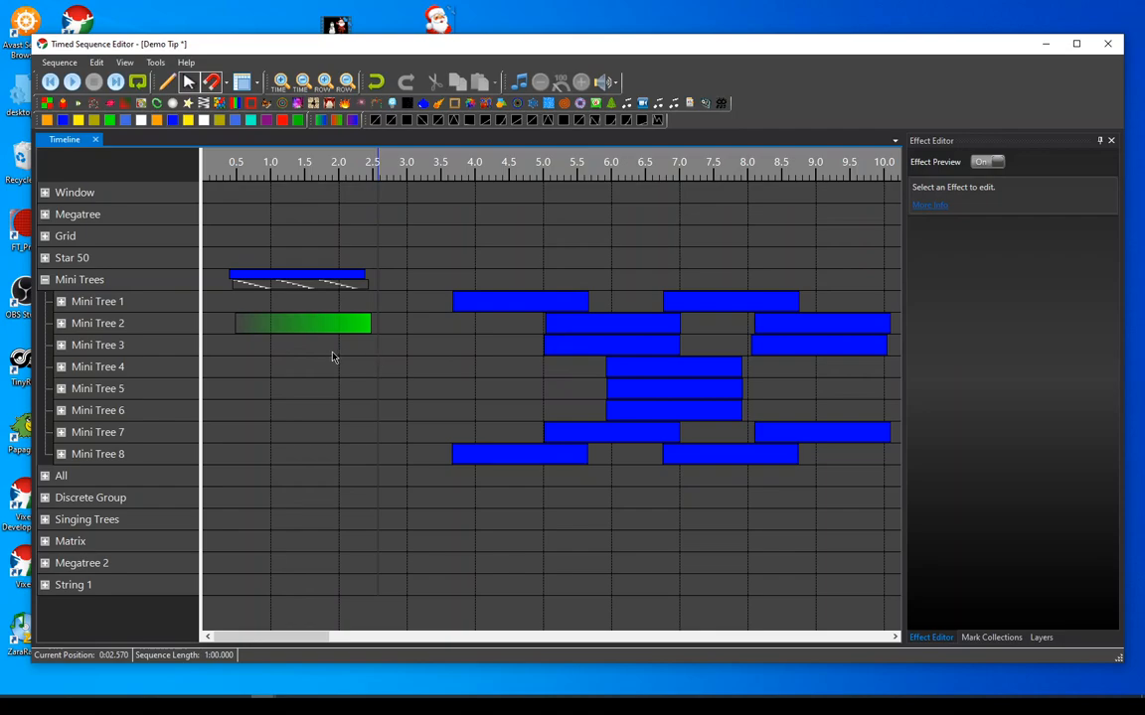
{"action": "mouse_move", "coordinate": [465, 306]}
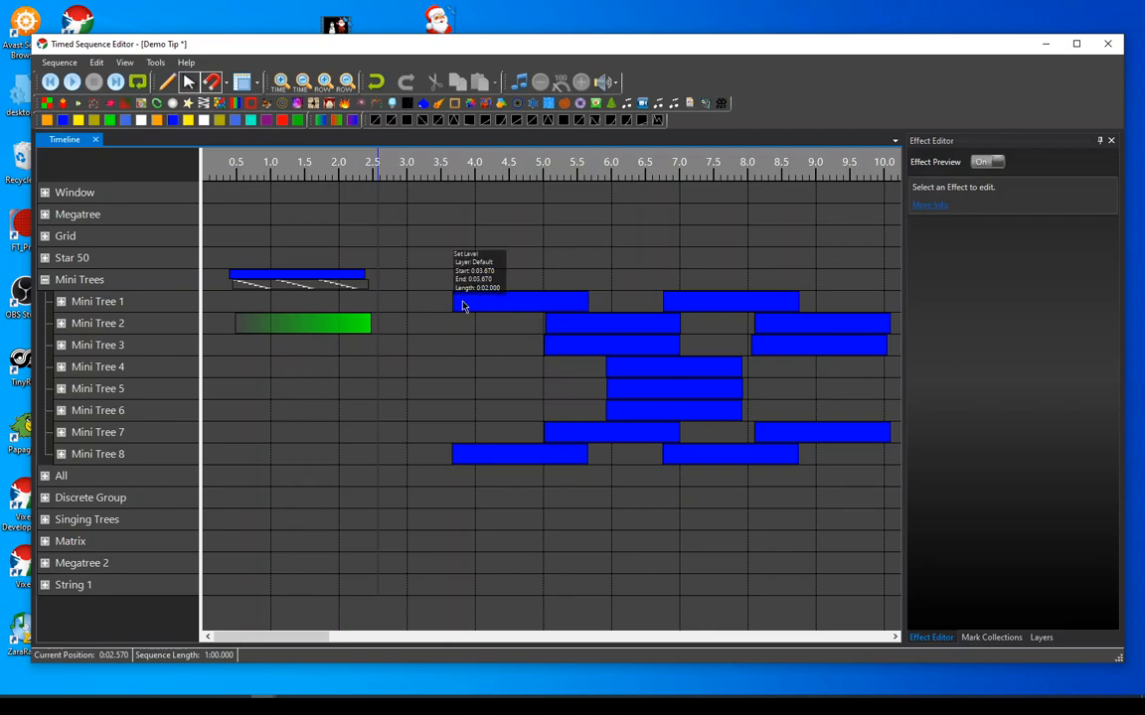
{"action": "left_click", "coordinate": [516, 302]}
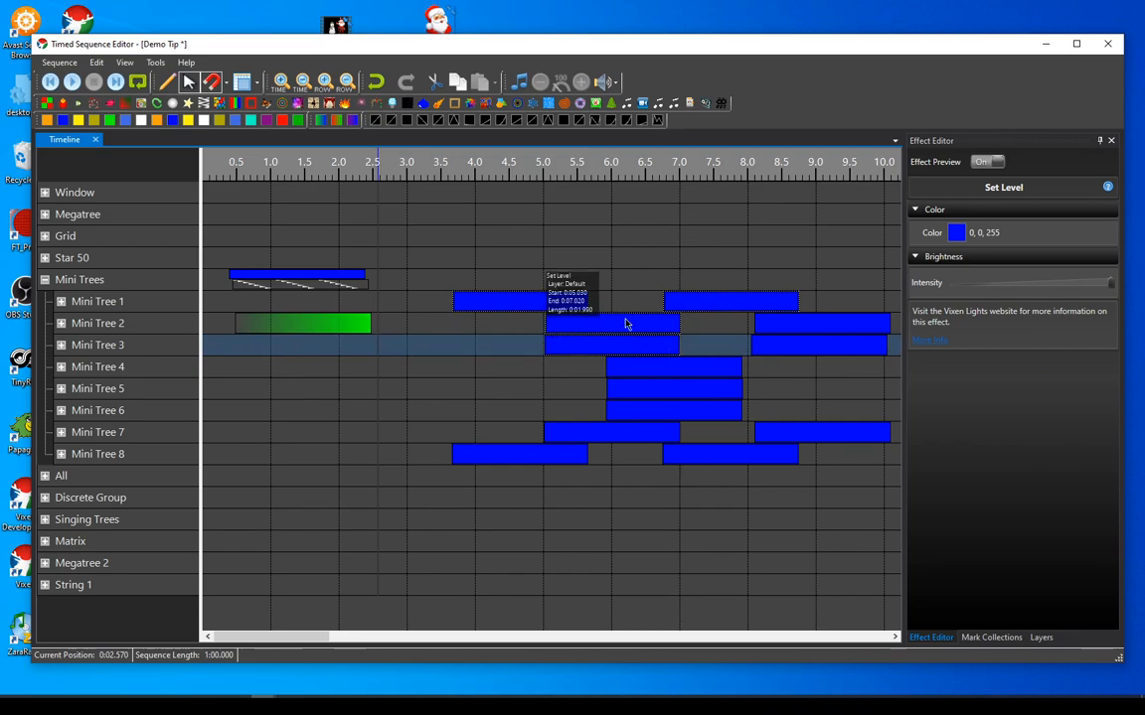
{"action": "mouse_move", "coordinate": [616, 300]}
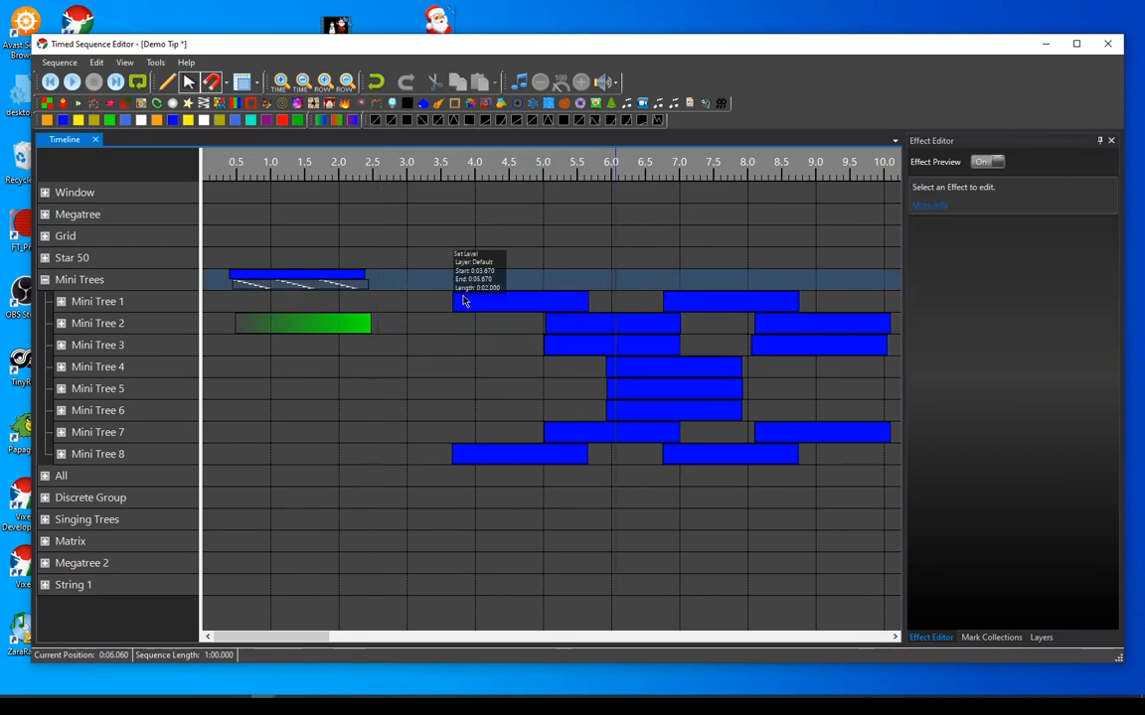
{"action": "left_click", "coordinate": [519, 302]}
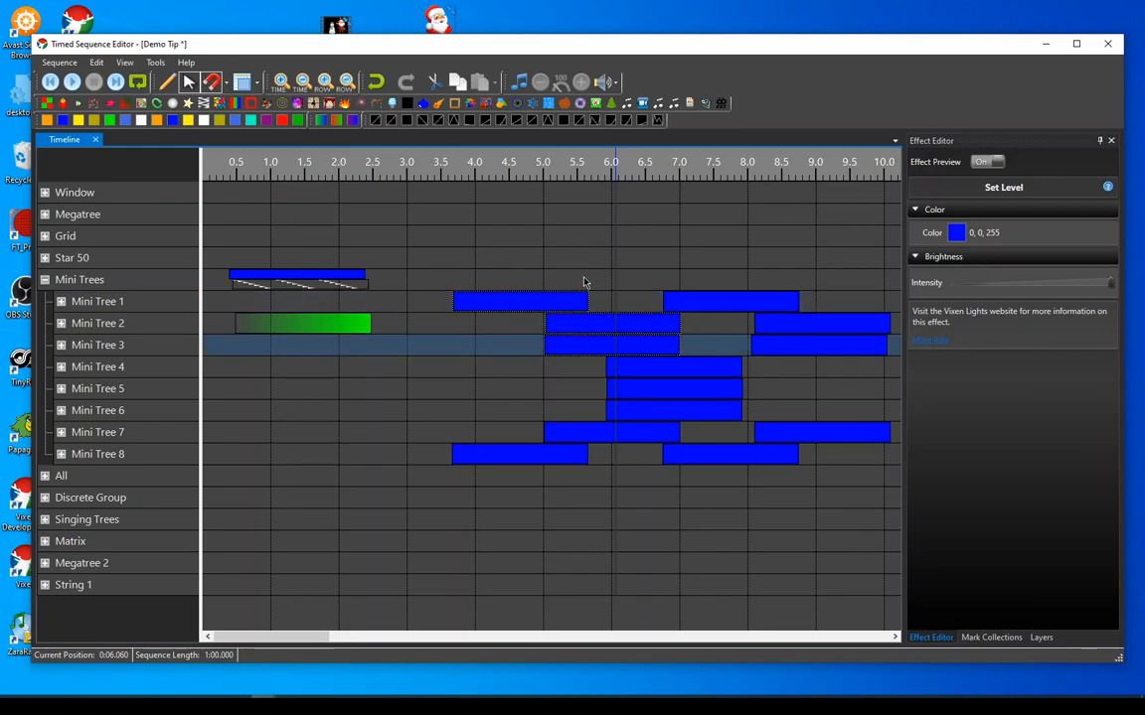
{"action": "mouse_move", "coordinate": [622, 362]}
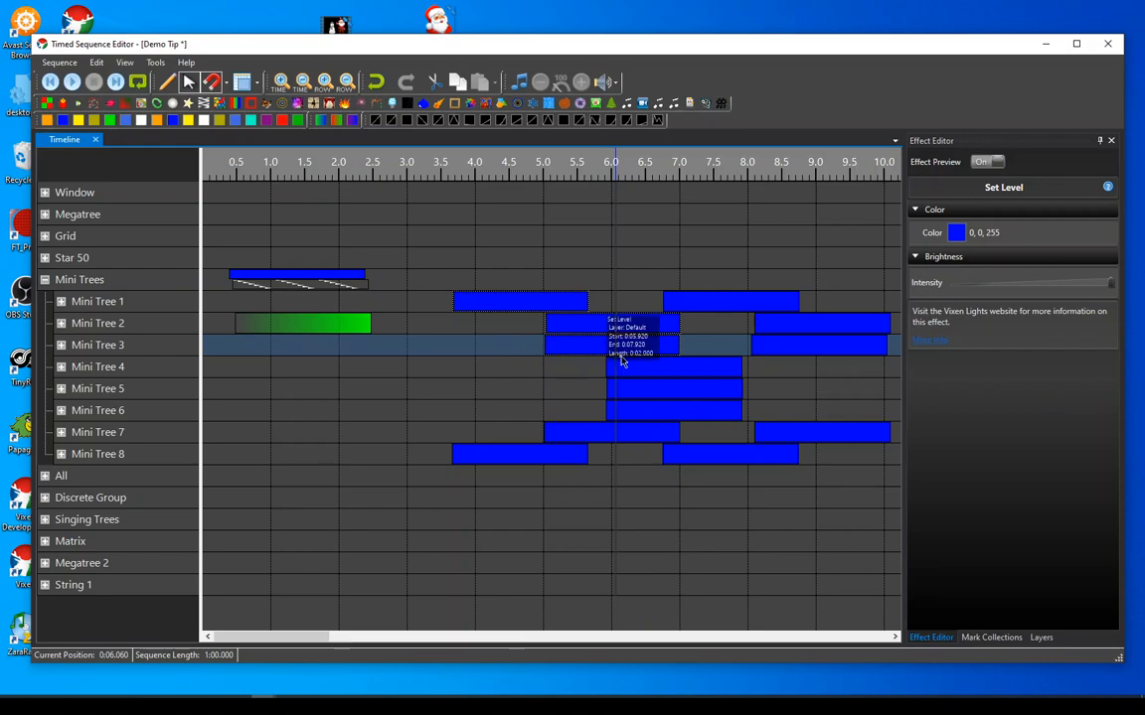
{"action": "mouse_move", "coordinate": [517, 306]}
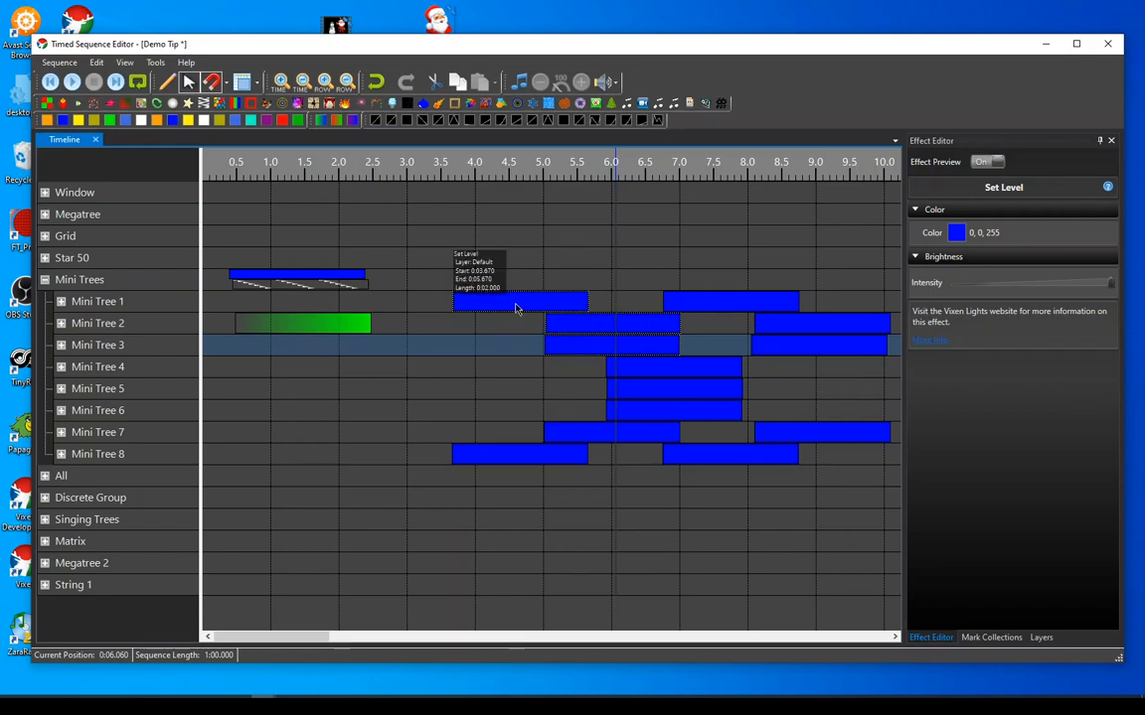
{"action": "mouse_move", "coordinate": [461, 310]}
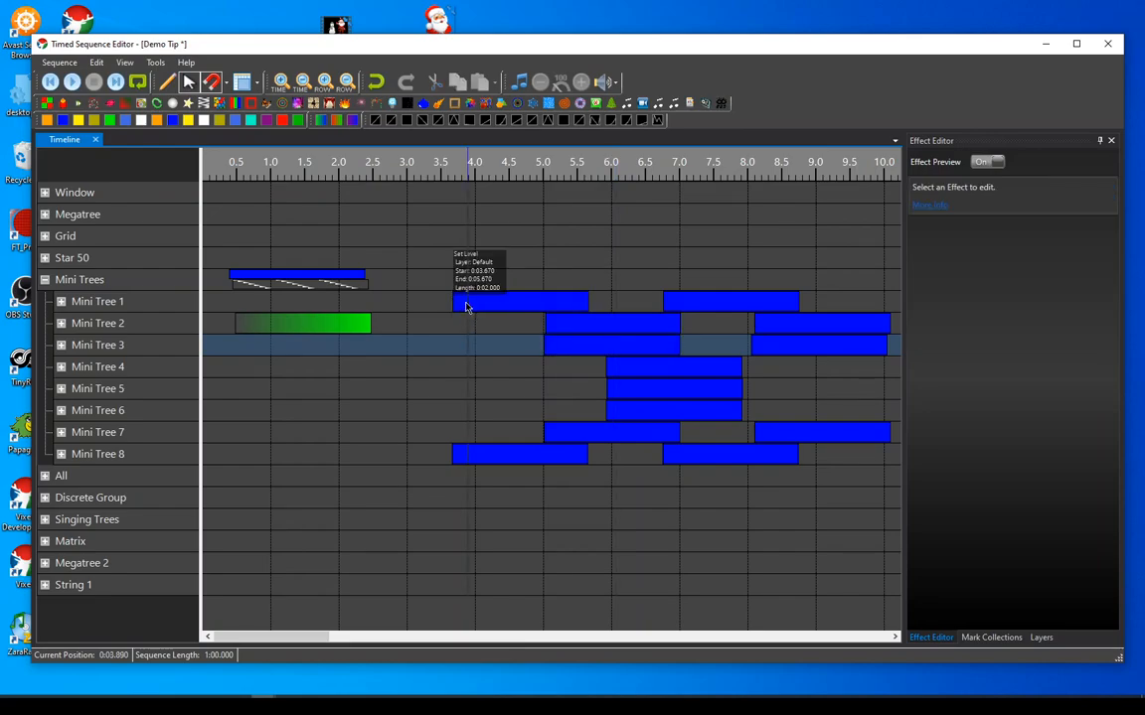
{"action": "left_click", "coordinate": [501, 302]}
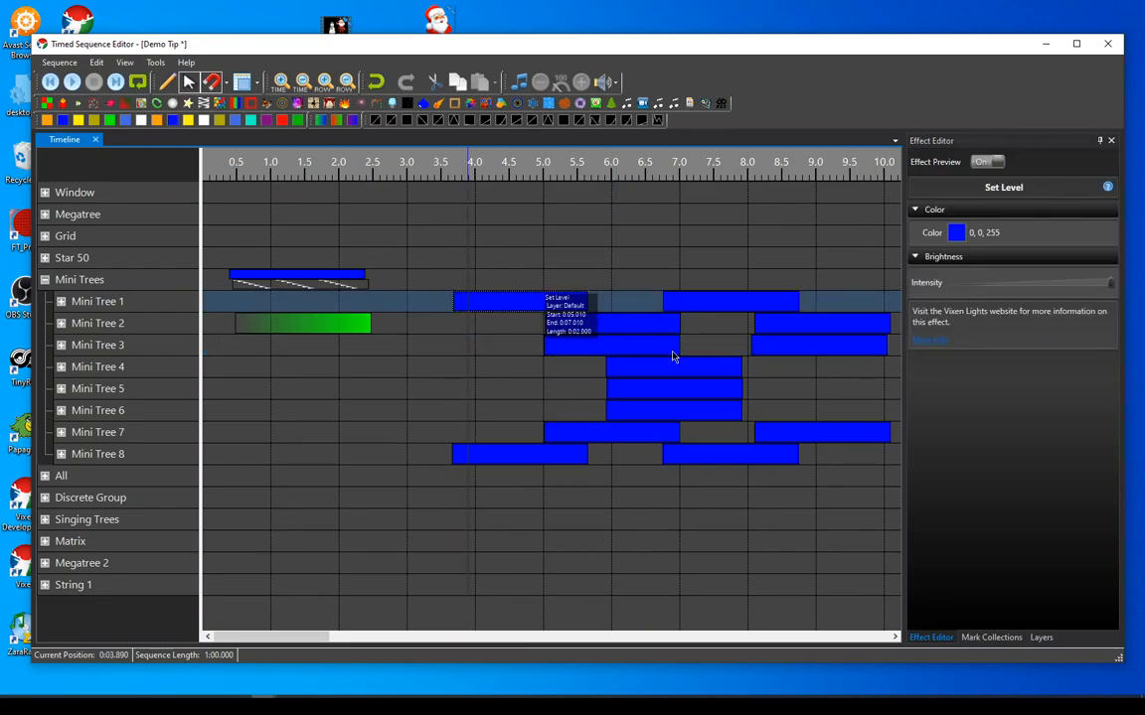
{"action": "mouse_move", "coordinate": [678, 296]}
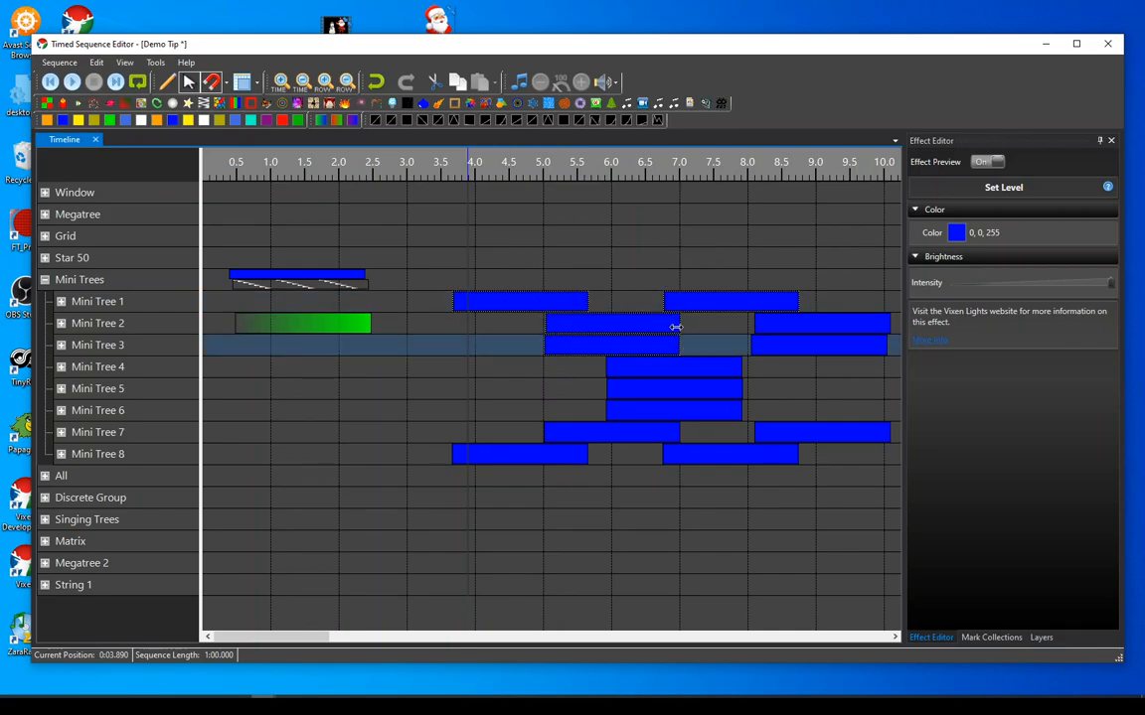
{"action": "mouse_move", "coordinate": [525, 322]}
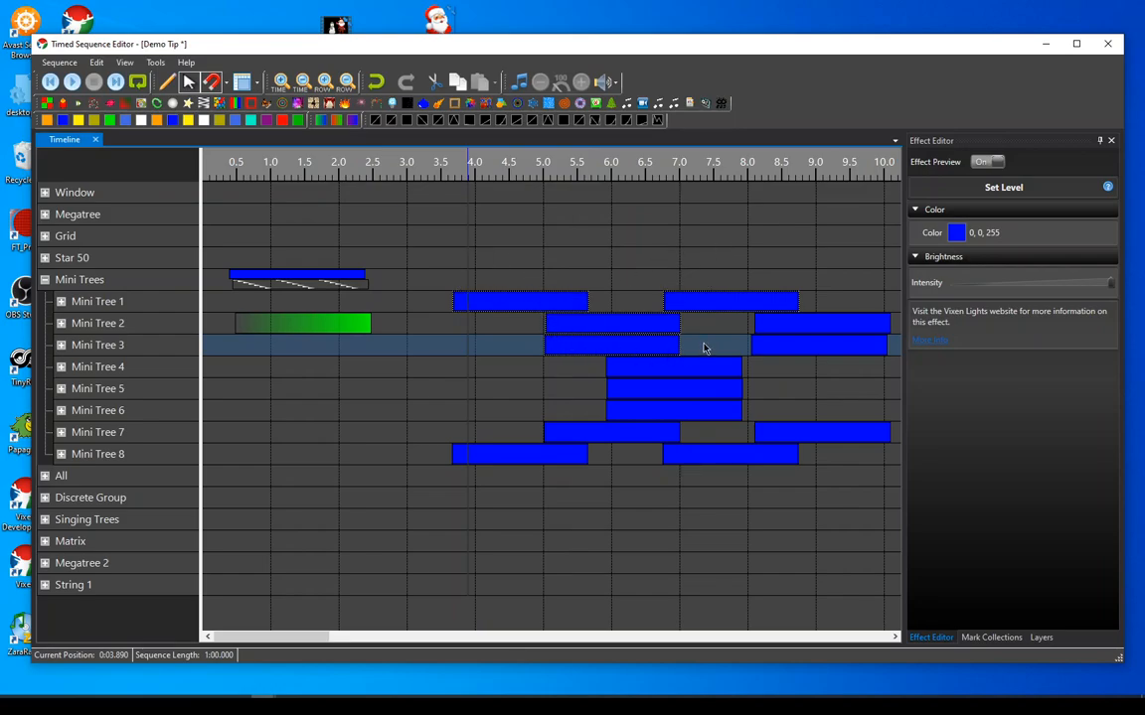
{"action": "mouse_move", "coordinate": [743, 290]}
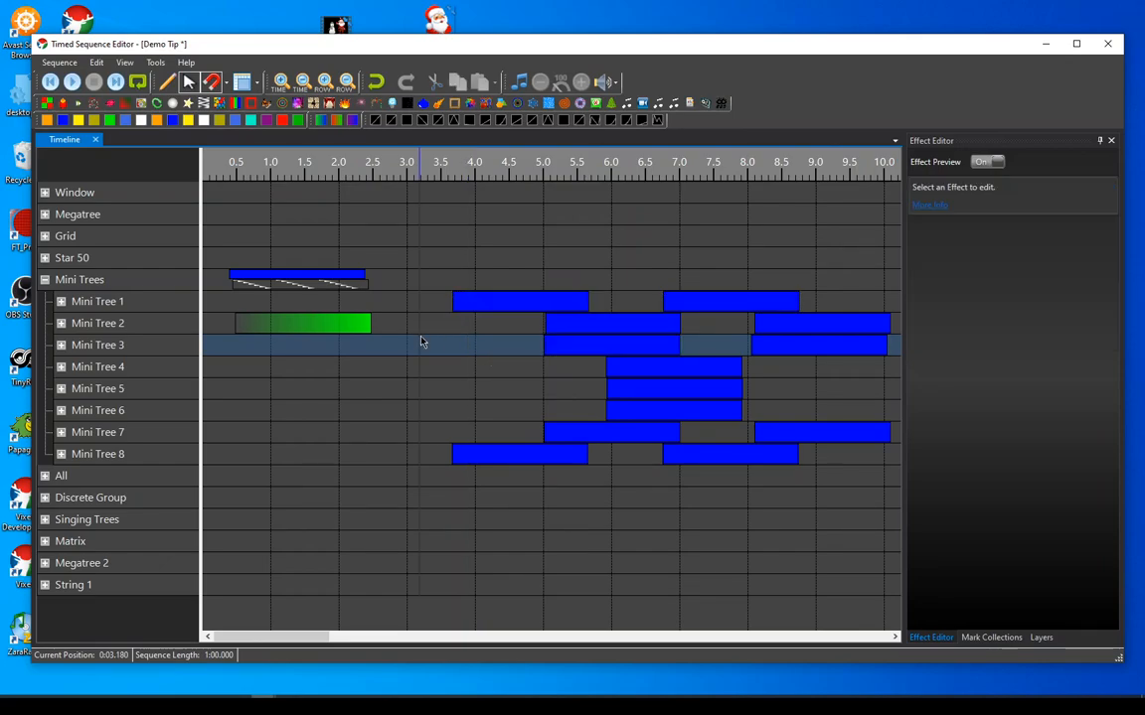
{"action": "mouse_move", "coordinate": [104, 361]}
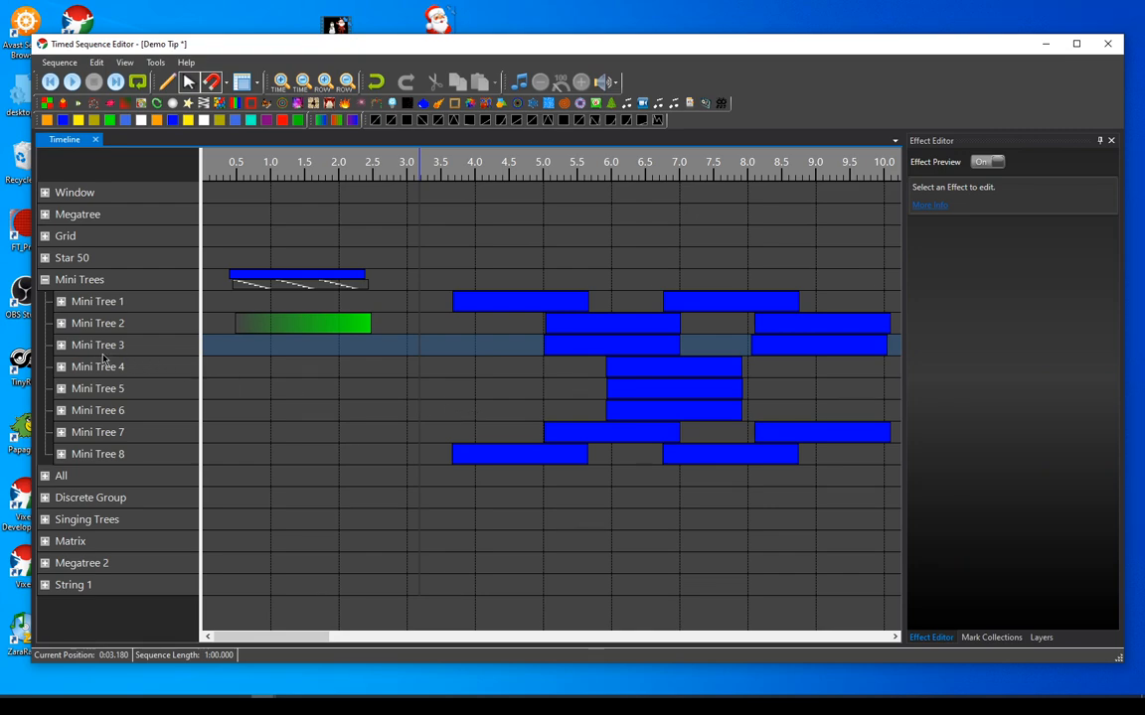
{"action": "mouse_move", "coordinate": [112, 465]}
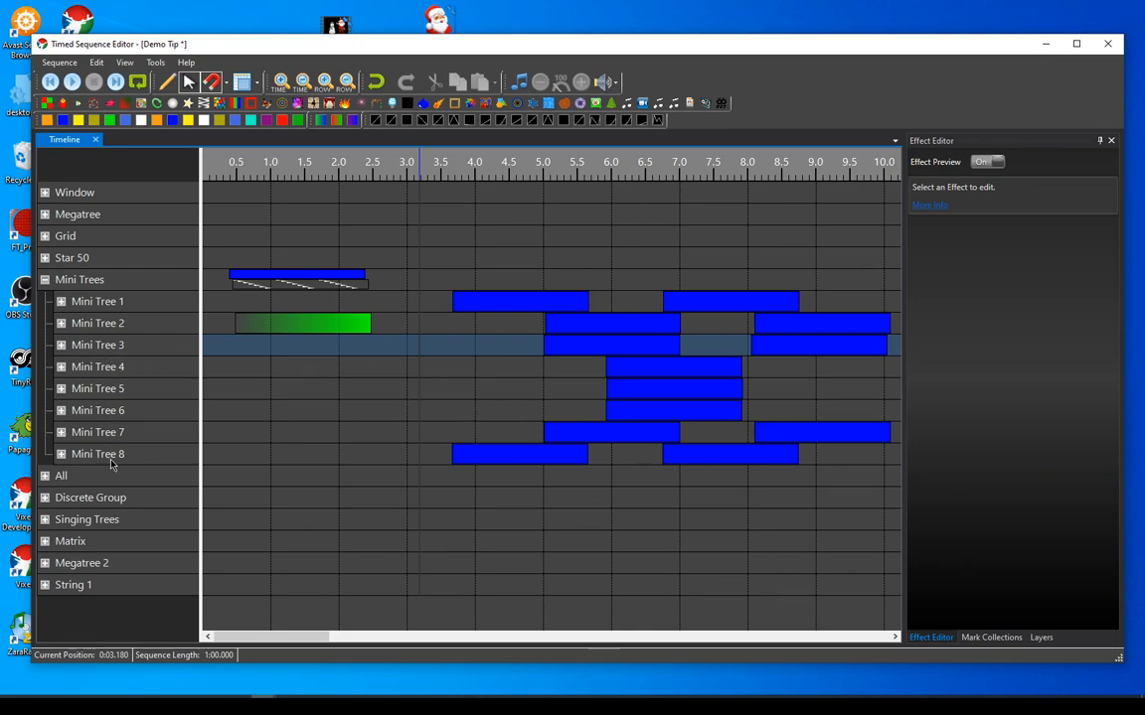
Select the blue Set Level effect on the Mini Tree 8 row.
{"action": "left_click", "coordinate": [517, 455]}
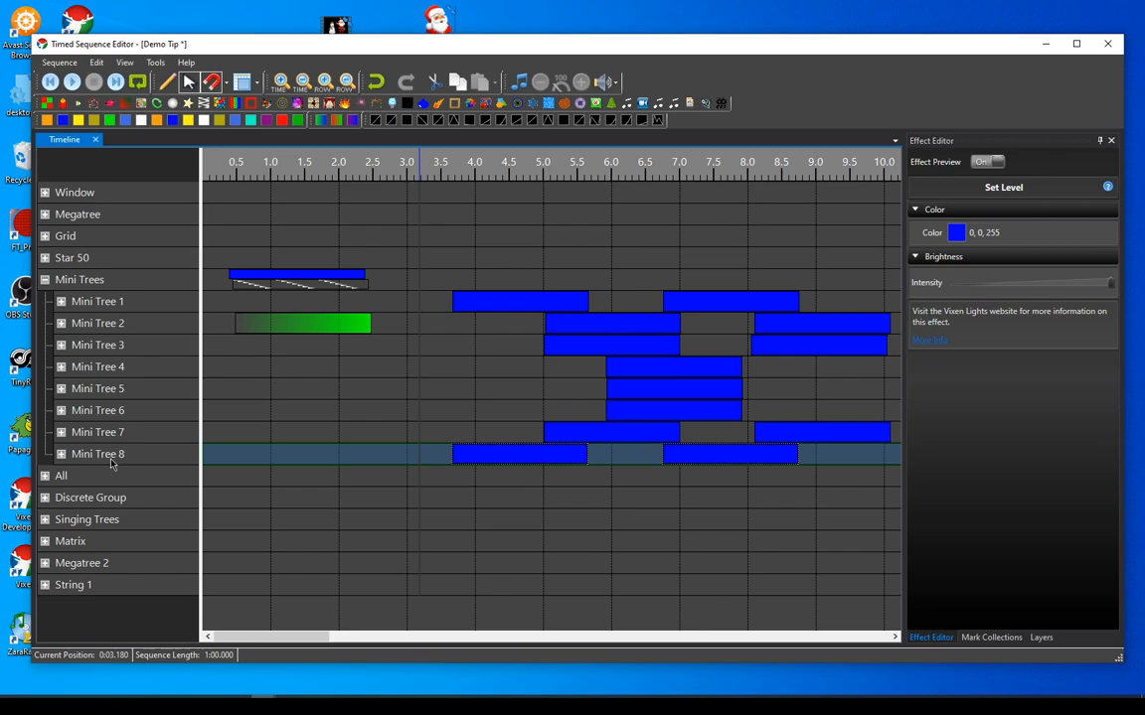
{"action": "mouse_move", "coordinate": [516, 465]}
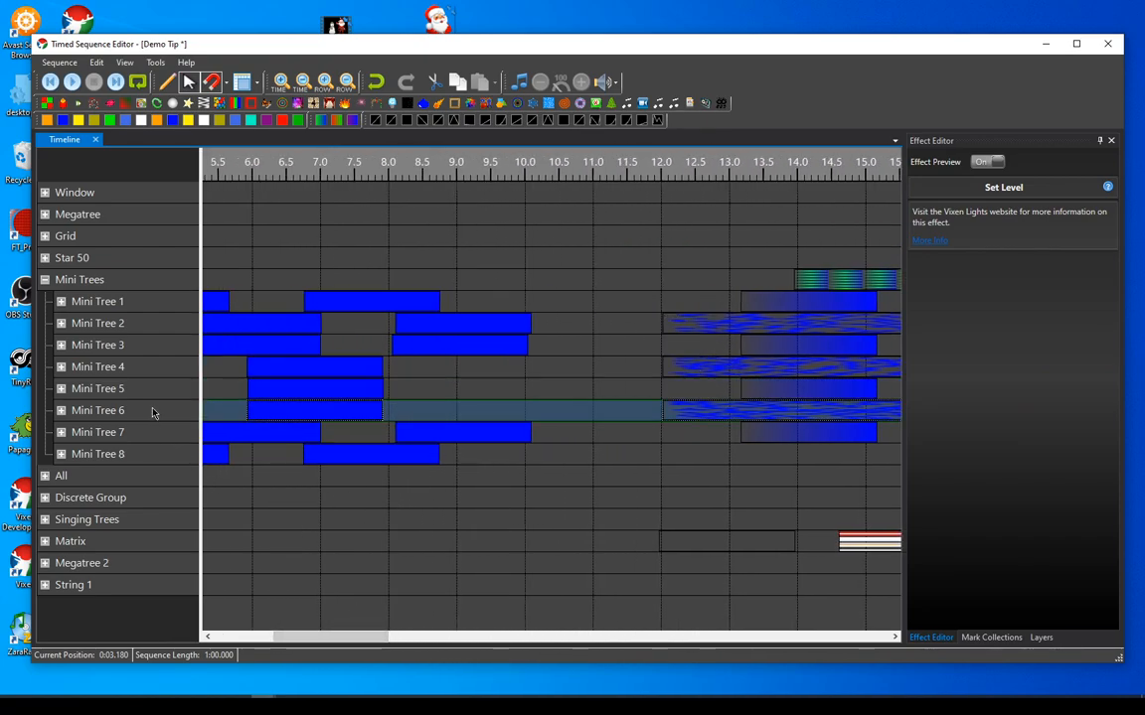
{"action": "mouse_move", "coordinate": [687, 436]}
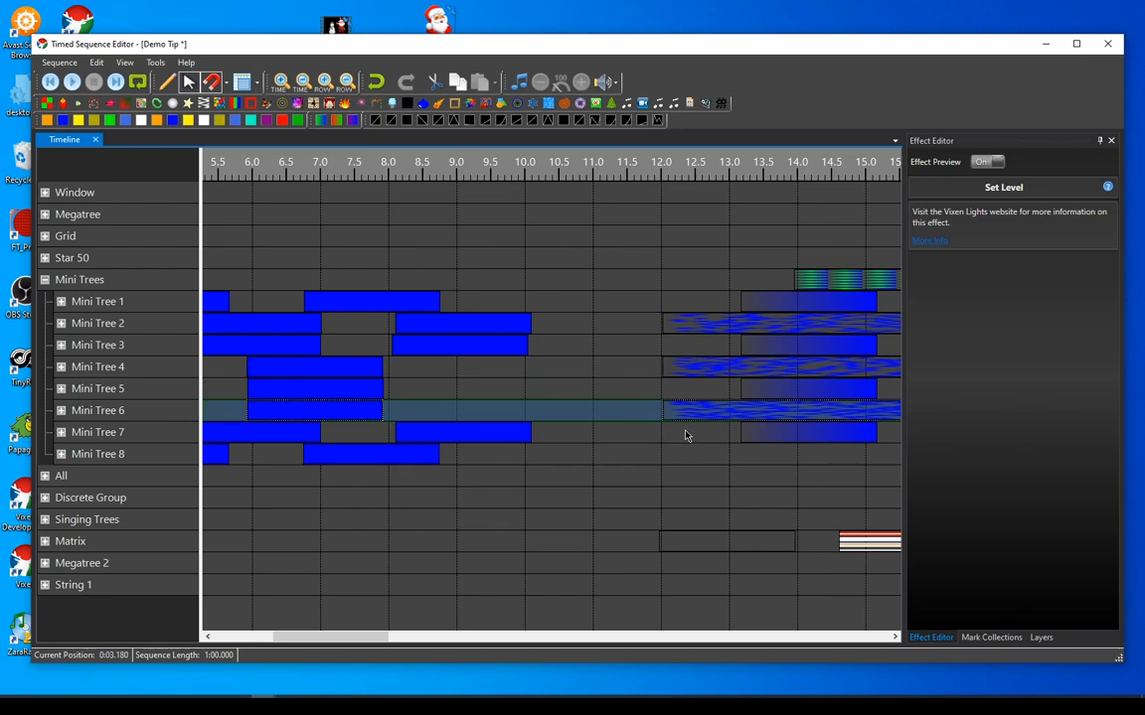
{"action": "mouse_move", "coordinate": [737, 407]}
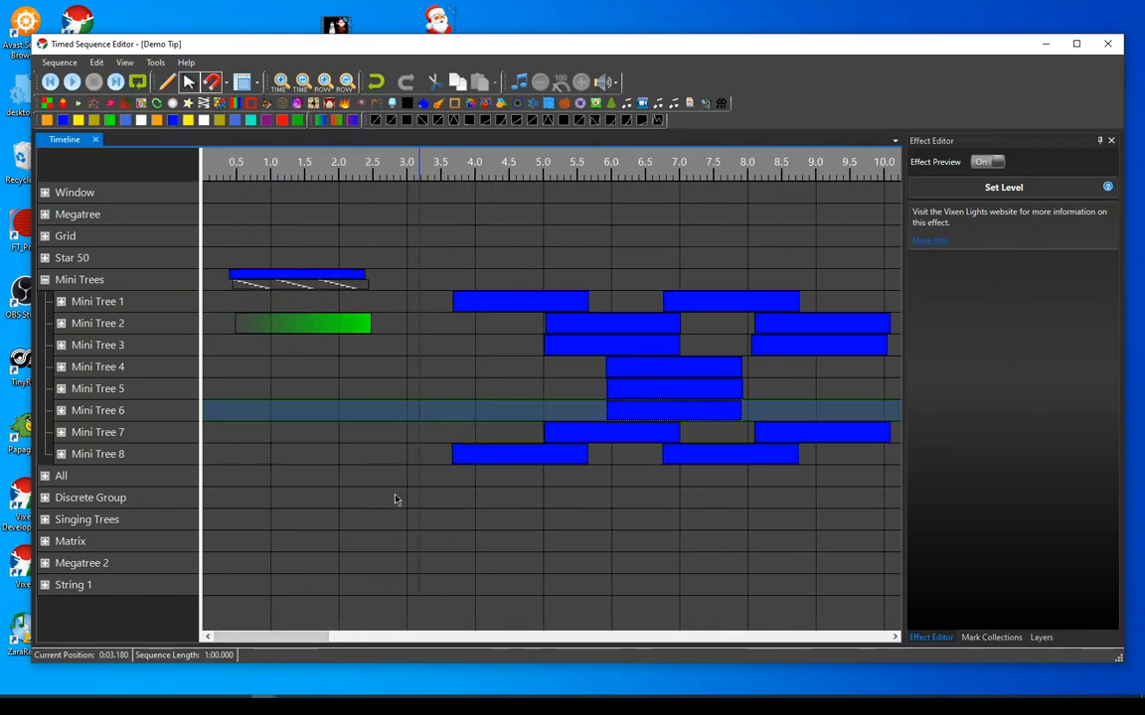
{"action": "mouse_move", "coordinate": [294, 417]}
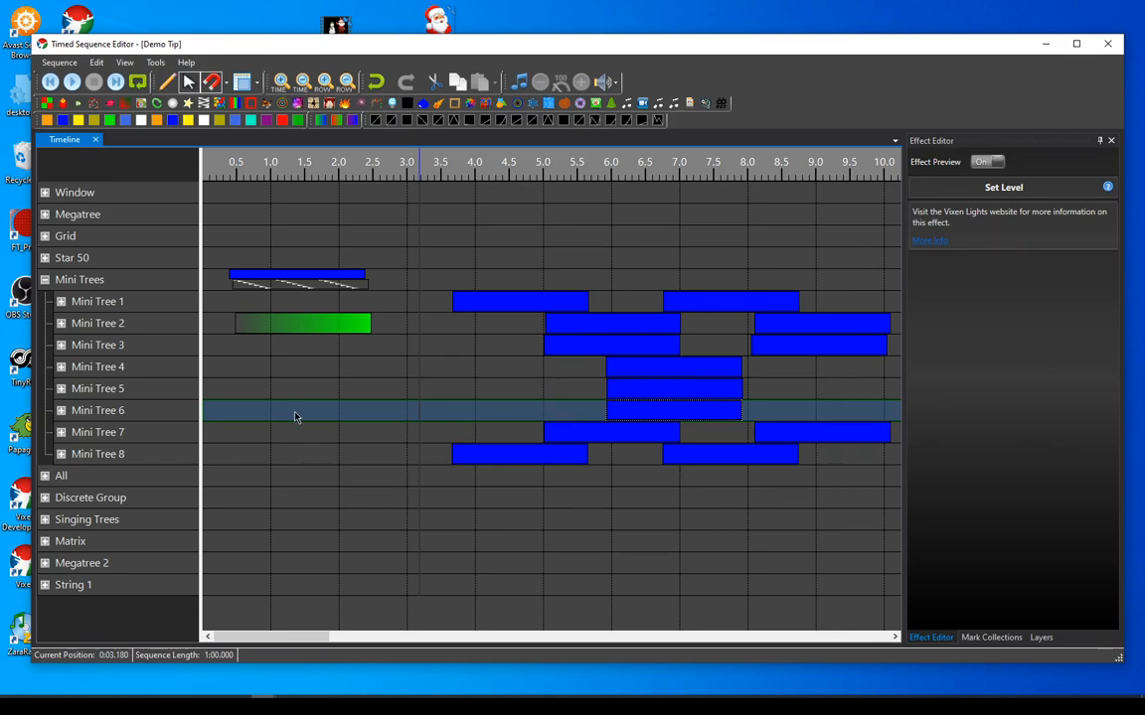
{"action": "mouse_move", "coordinate": [382, 483]}
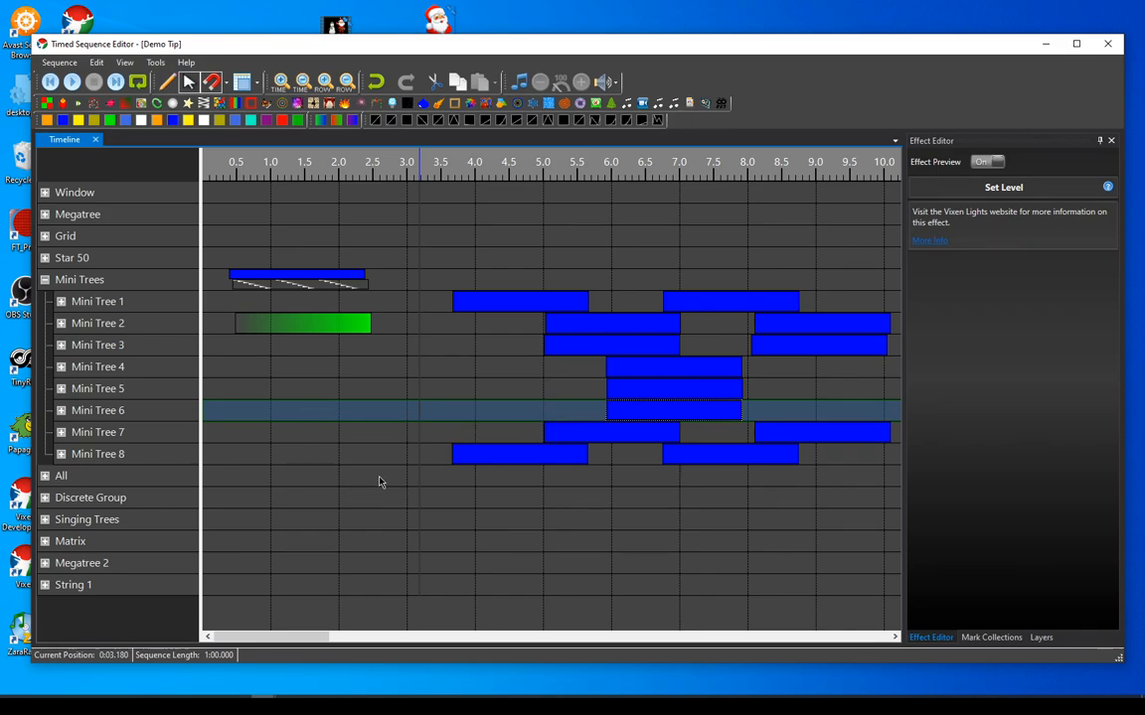
{"action": "mouse_move", "coordinate": [334, 434]}
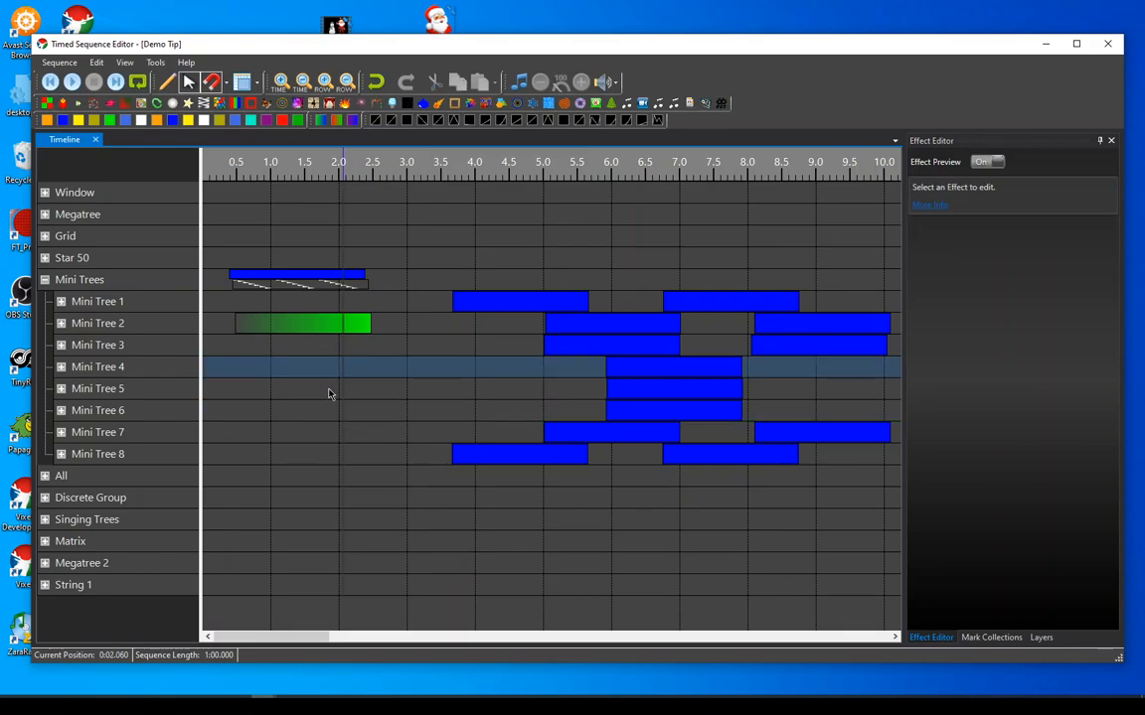
{"action": "mouse_move", "coordinate": [223, 243]}
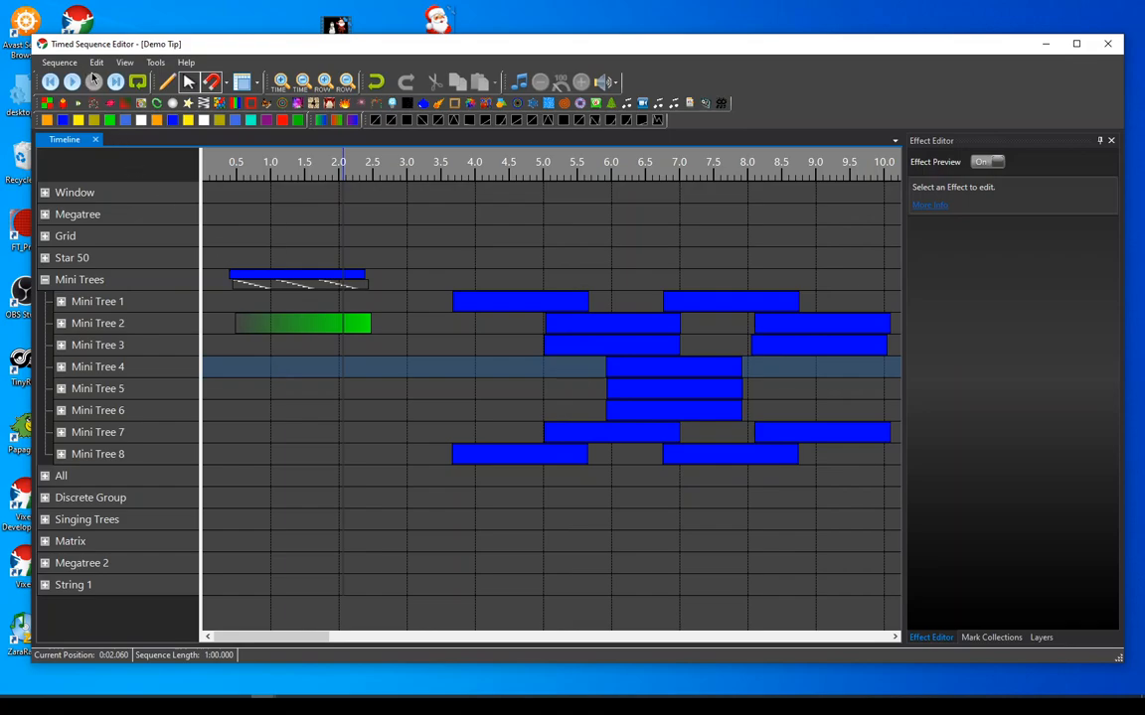
Toggle CAD Style Selection Box in Edit, then pick the hatched effect starting the Mini Trees row.
{"action": "left_click", "coordinate": [100, 64]}
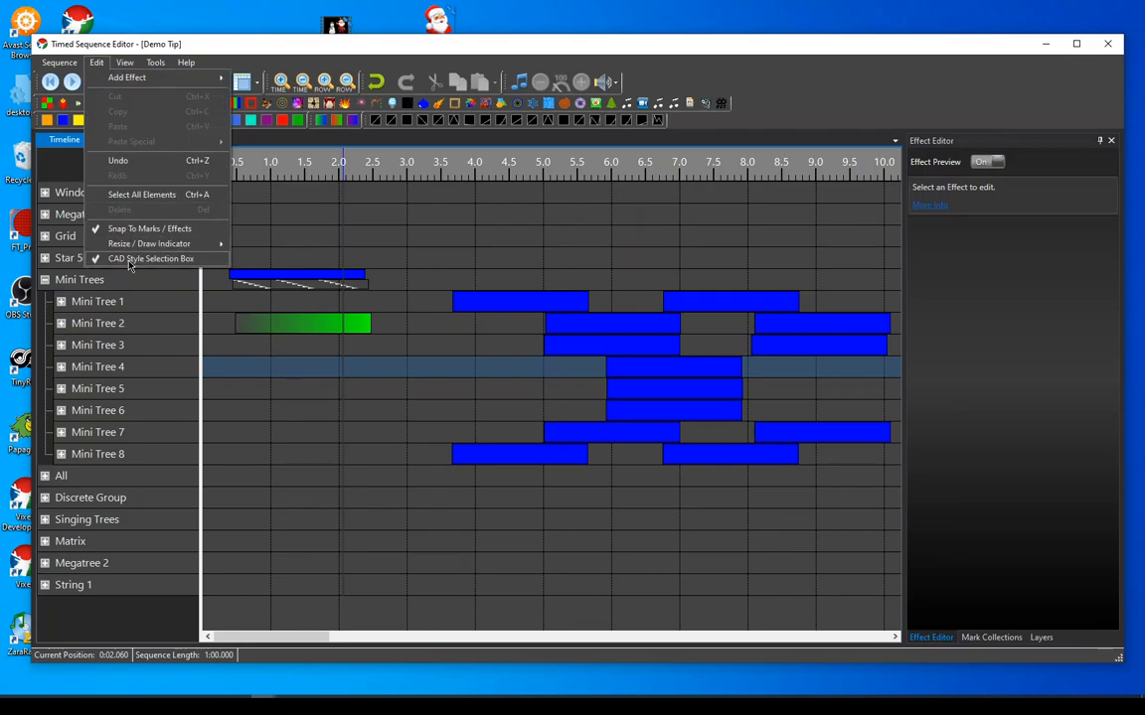
{"action": "left_click", "coordinate": [151, 258]}
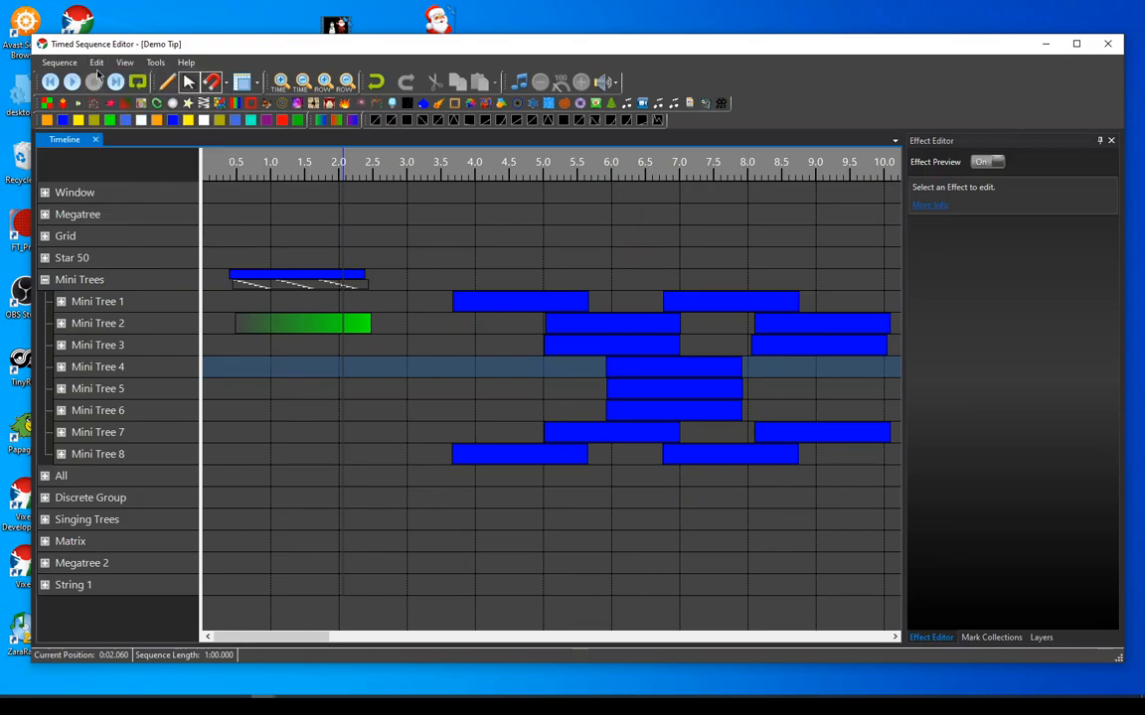
{"action": "left_click", "coordinate": [100, 63]}
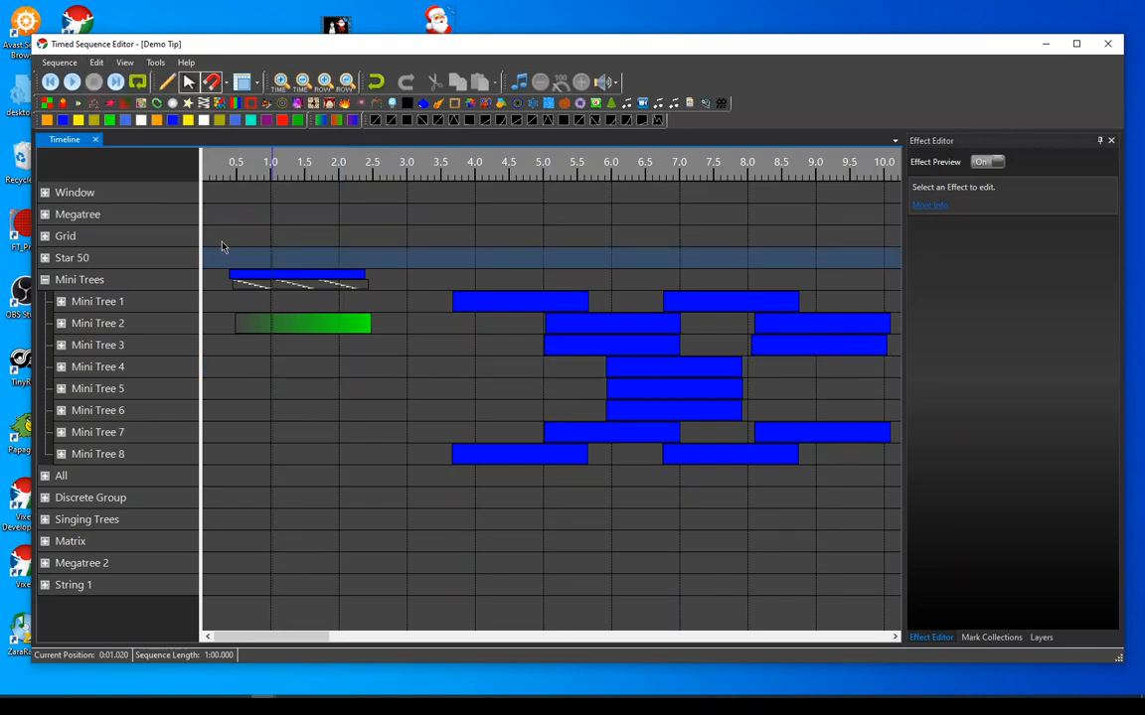
{"action": "left_click", "coordinate": [298, 274]}
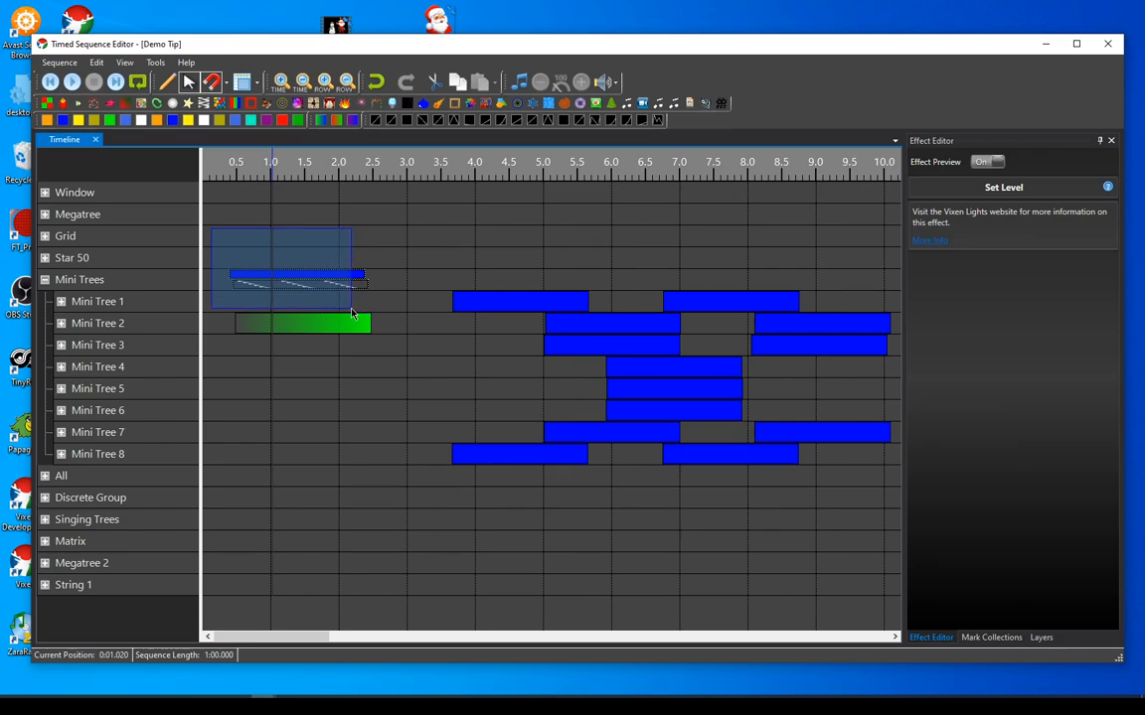
{"action": "mouse_move", "coordinate": [353, 306]}
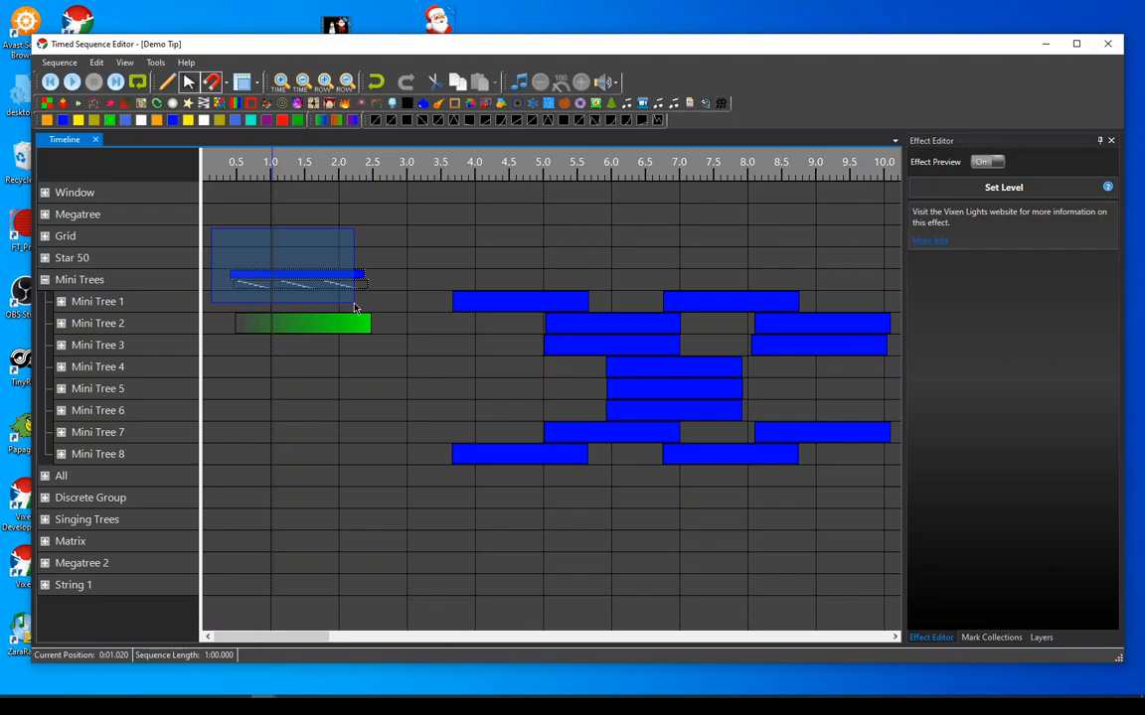
{"action": "mouse_move", "coordinate": [355, 328]}
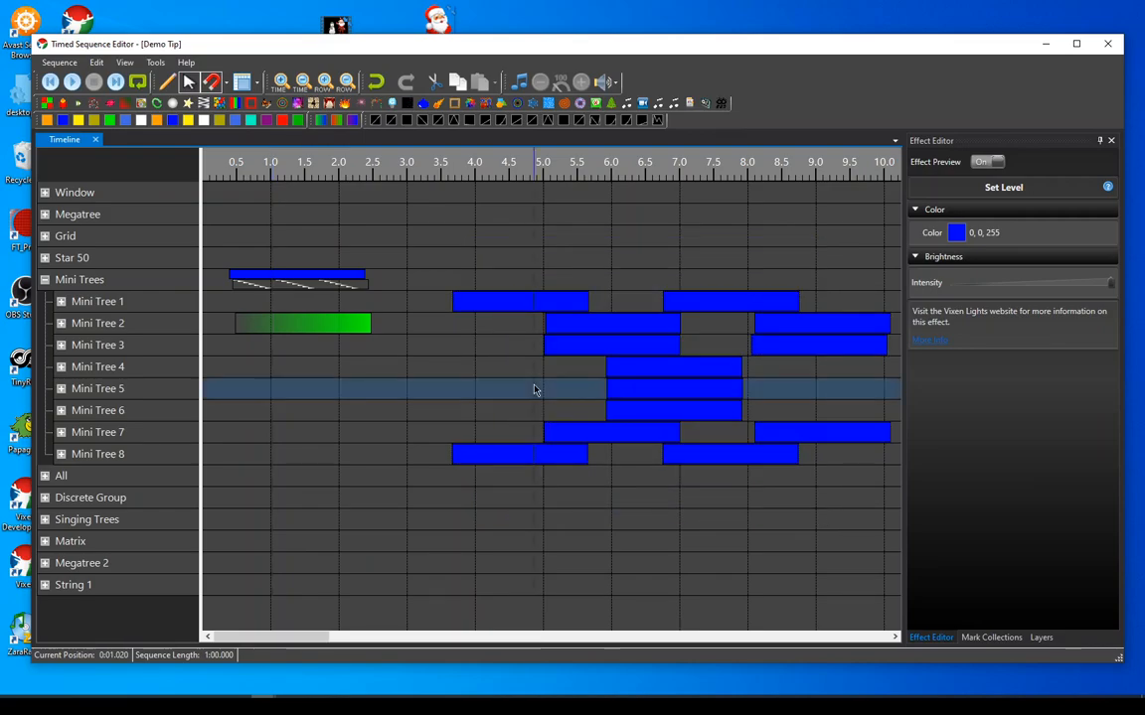
Clear the selection and try drag-box selecting the opening Mini Trees and Mini Tree effects.
{"action": "left_click", "coordinate": [98, 61]}
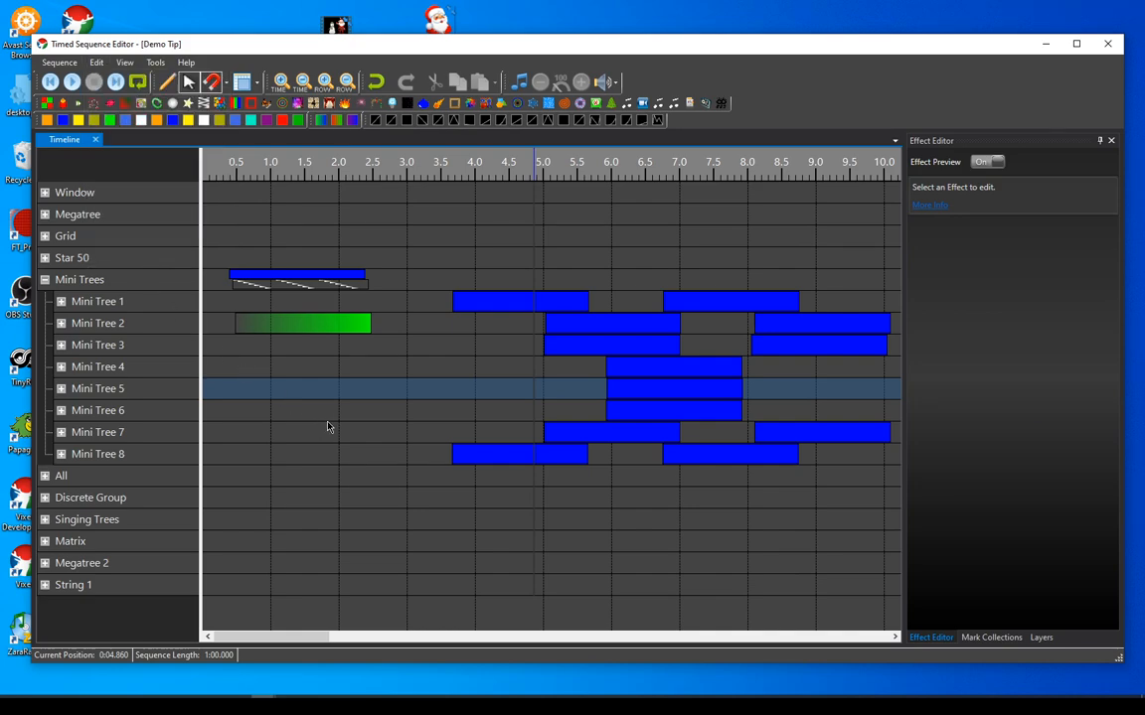
{"action": "mouse_move", "coordinate": [215, 227]}
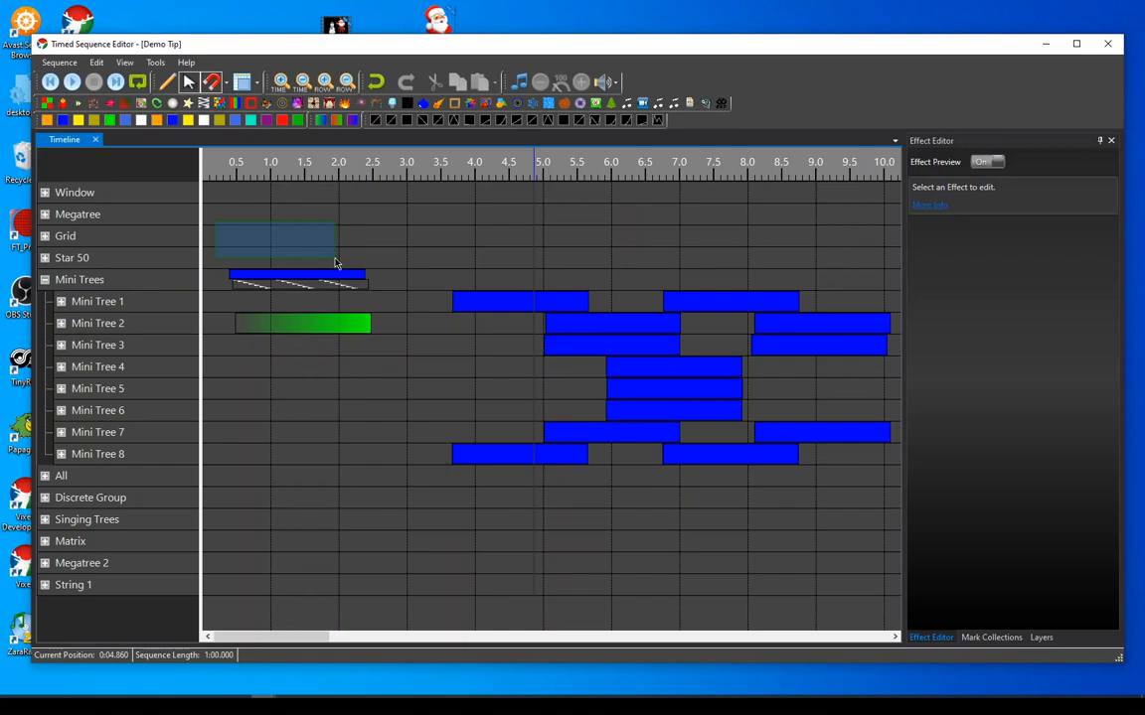
{"action": "mouse_move", "coordinate": [356, 282]}
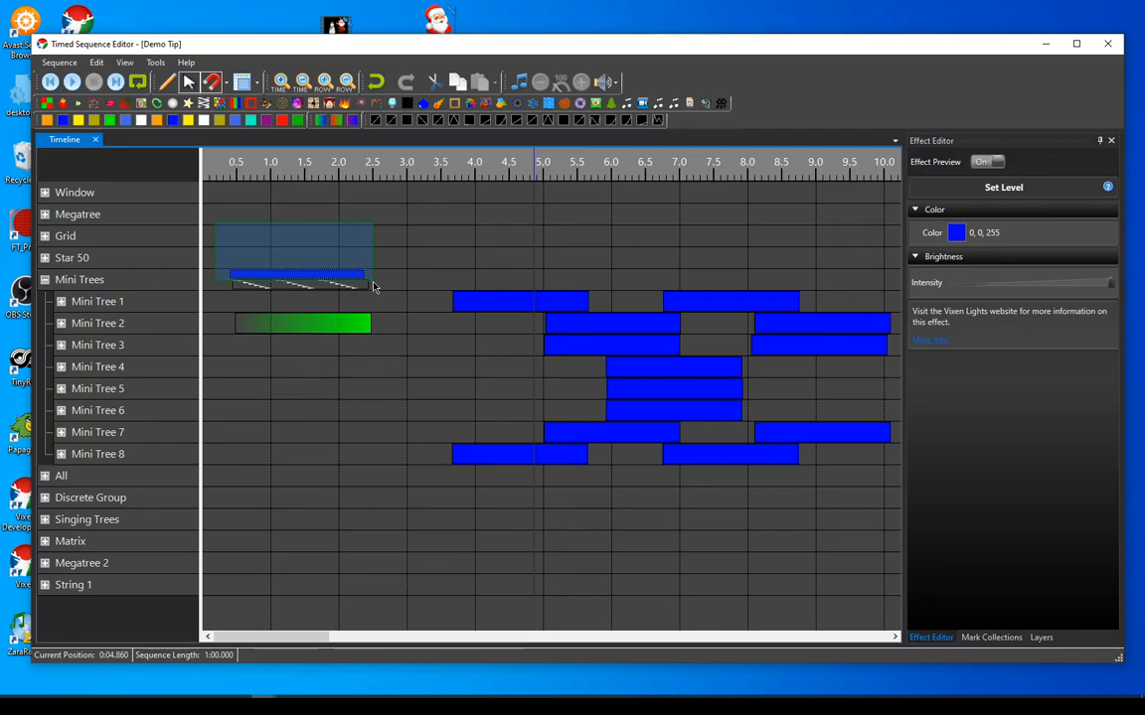
{"action": "mouse_move", "coordinate": [334, 283]}
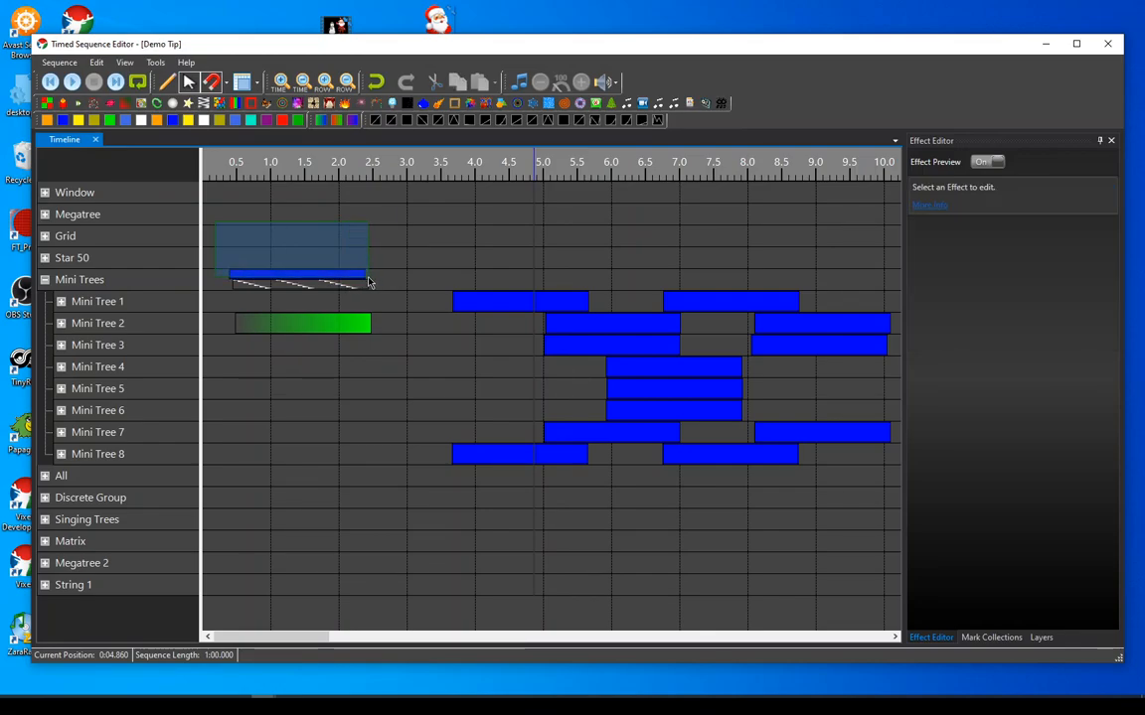
{"action": "left_click", "coordinate": [294, 274]}
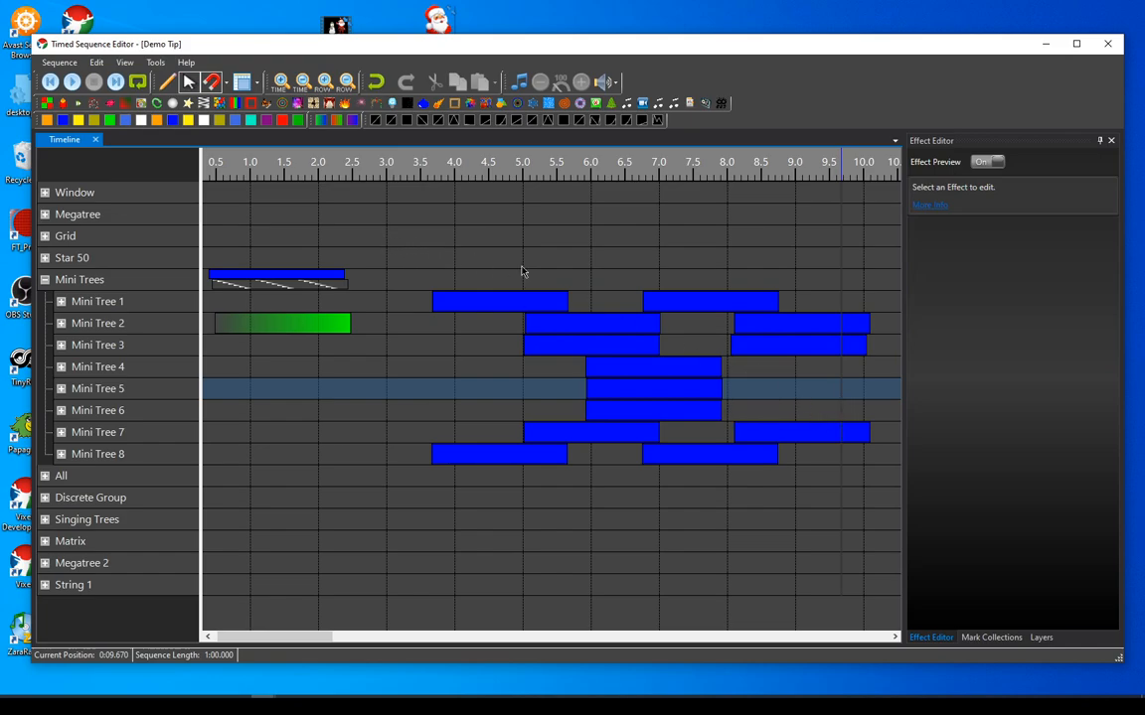
{"action": "mouse_move", "coordinate": [805, 397]}
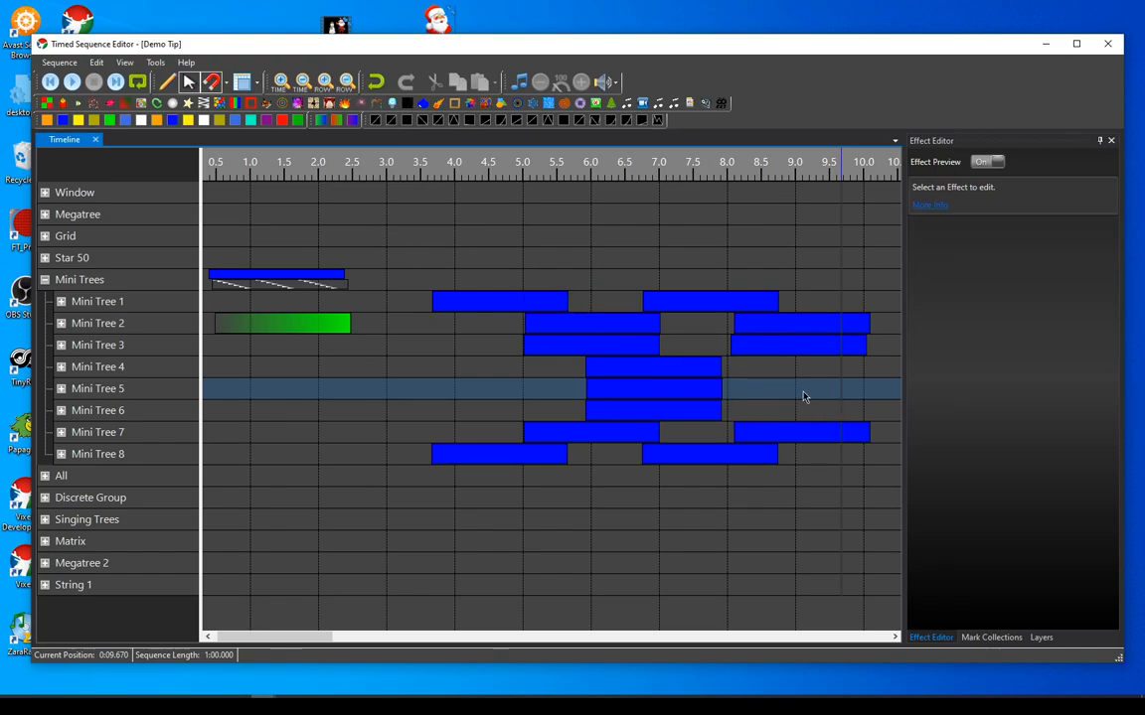
{"action": "mouse_move", "coordinate": [413, 387]}
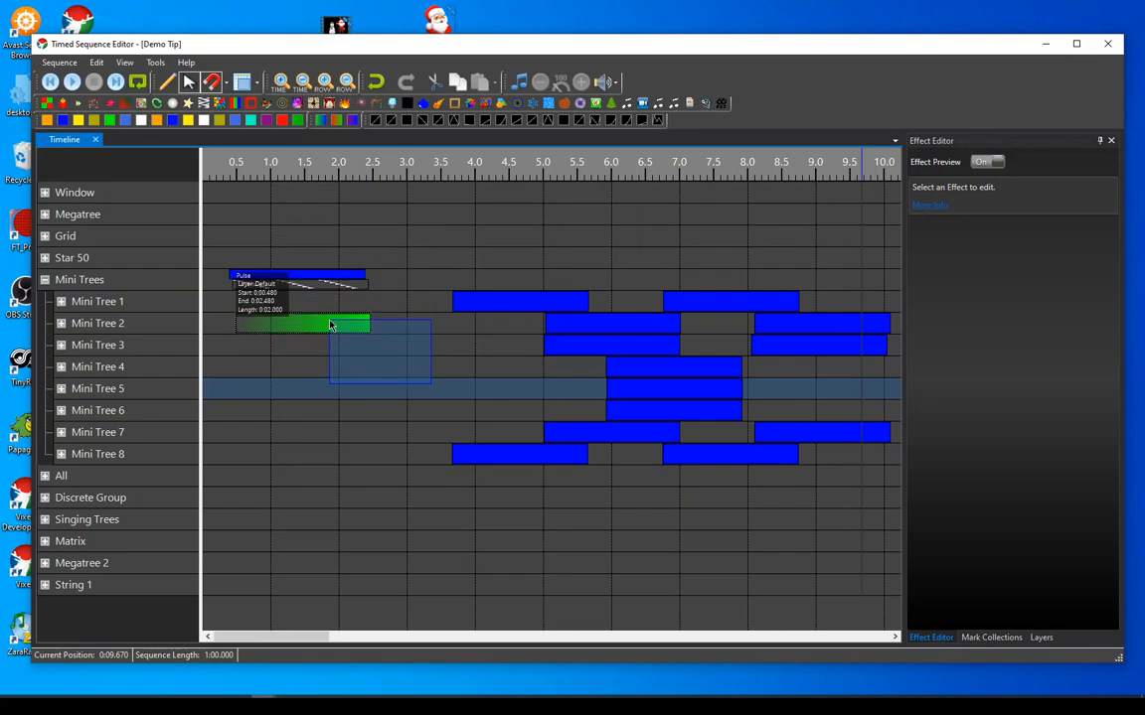
{"action": "left_click", "coordinate": [302, 322]}
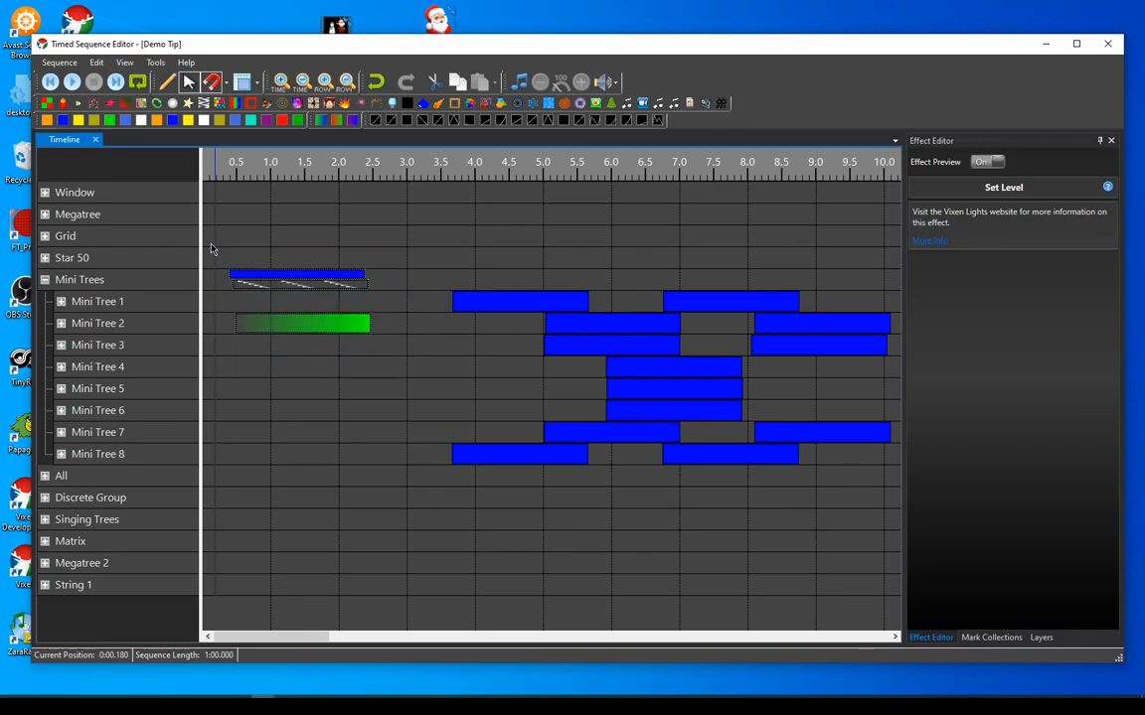
Box-select the opening effects and move the 3.5–5.5 s Mini Tree 1 effect onto the Mini Trees row.
{"action": "left_click_drag", "start_coordinate": [211, 248], "coordinate": [429, 357]}
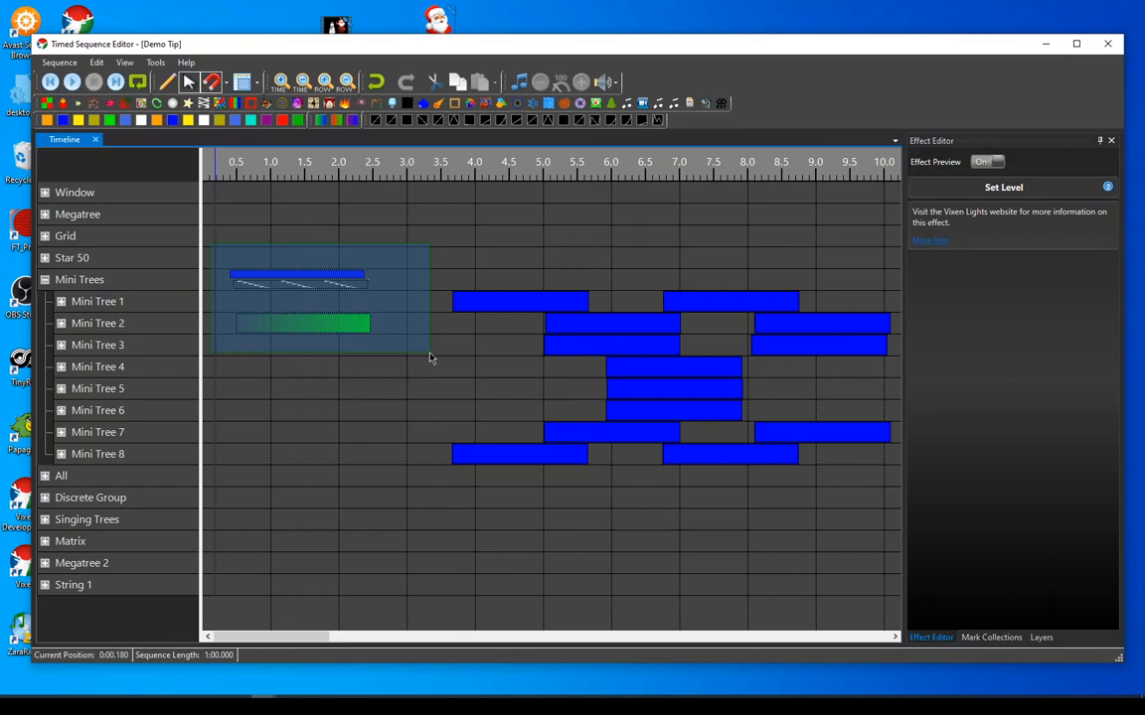
{"action": "left_click", "coordinate": [413, 489]}
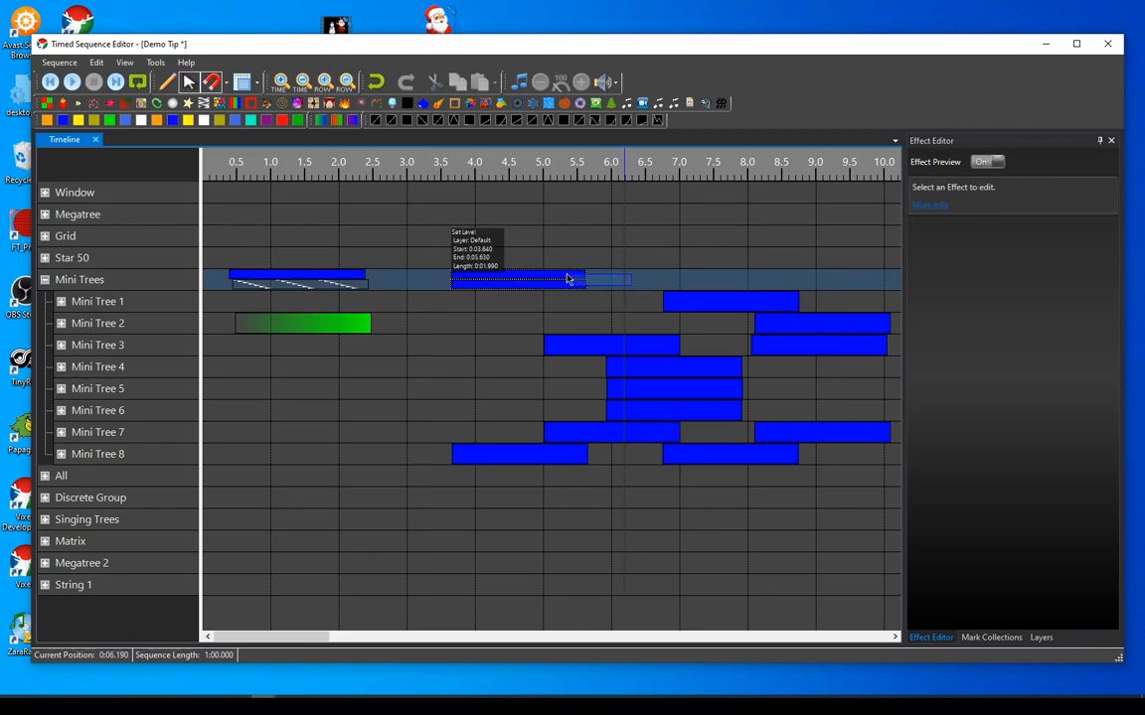
{"action": "left_click", "coordinate": [519, 278]}
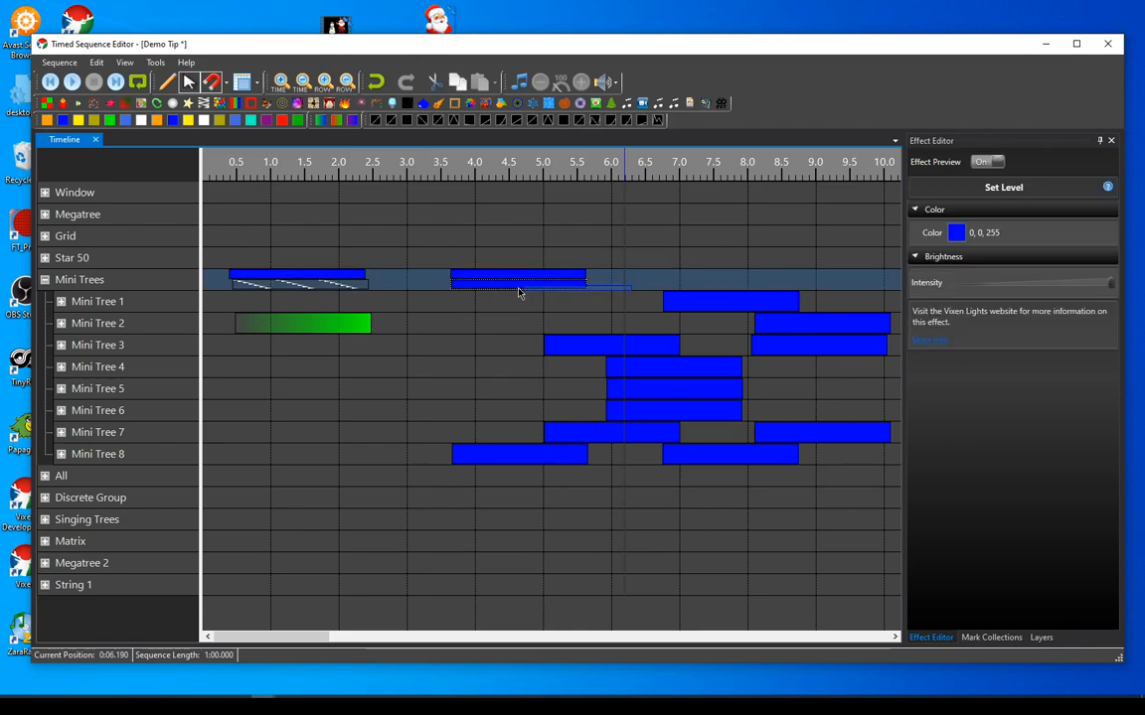